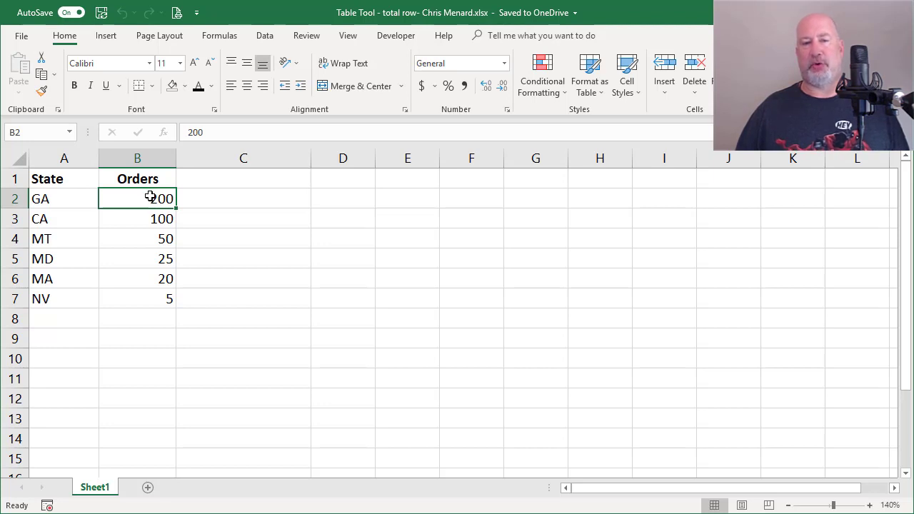
- Convert the State/Orders data in A1:B7 into a table with headers
left_click(106, 35)
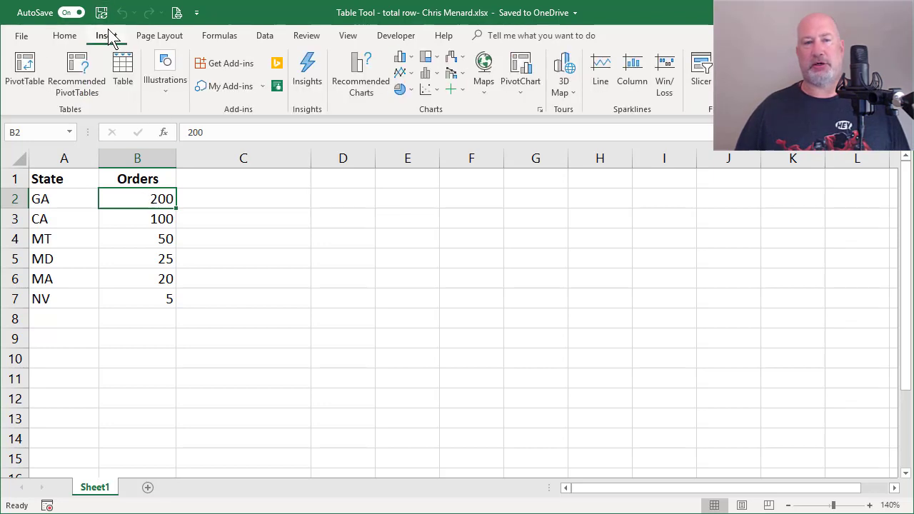
left_click(123, 72)
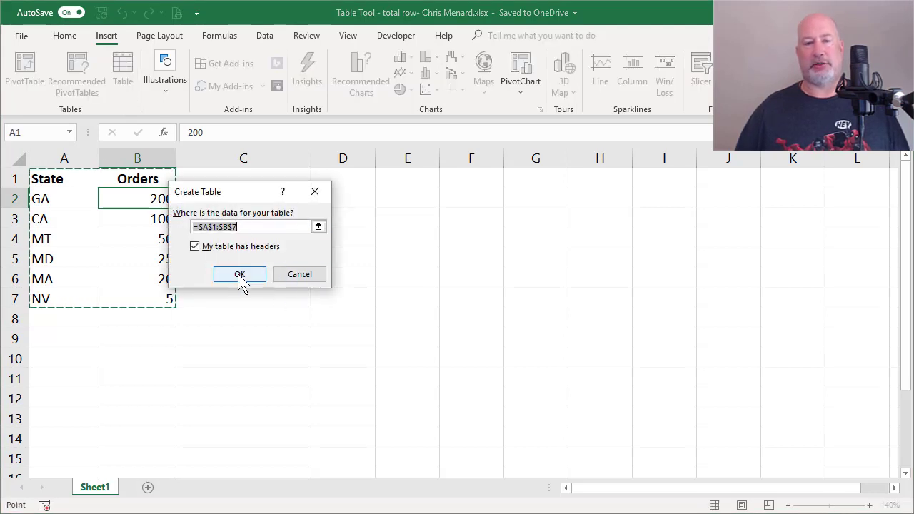
left_click(240, 274)
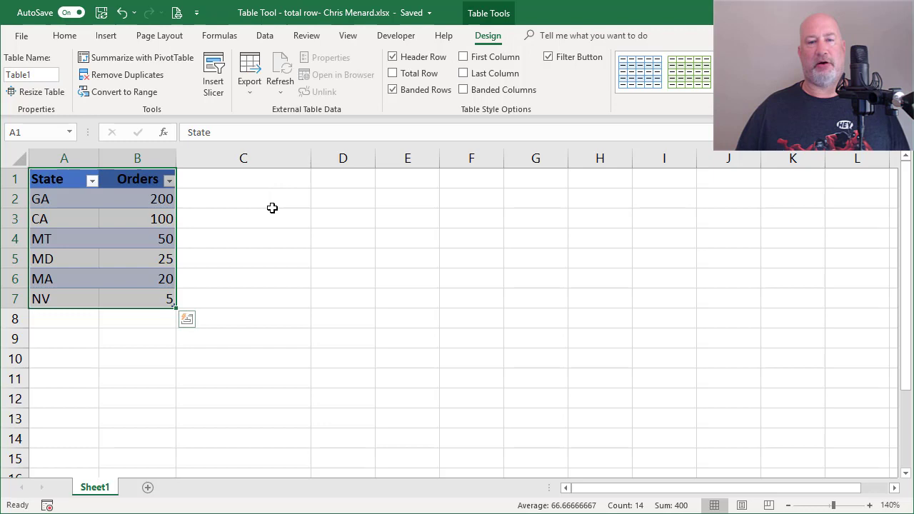
mouse_move(277, 197)
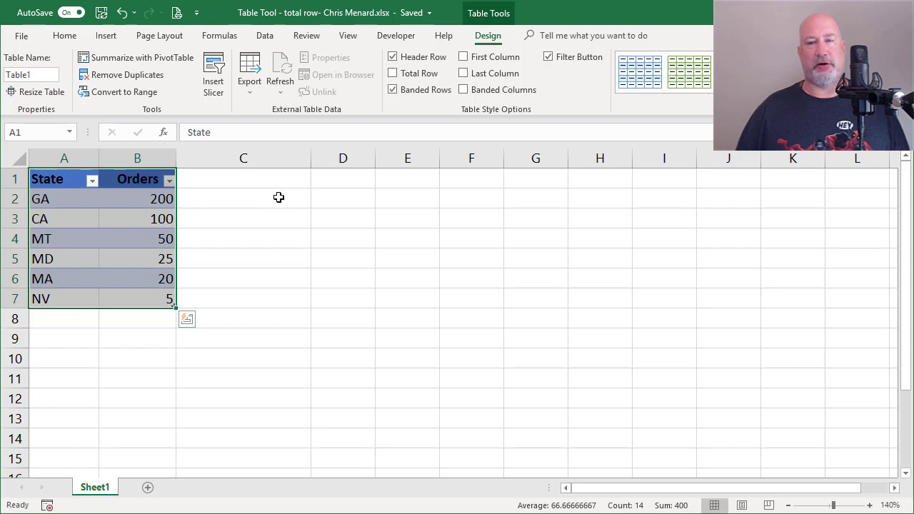
- Apply the light green banded table style to the State/Orders table
left_click(243, 199)
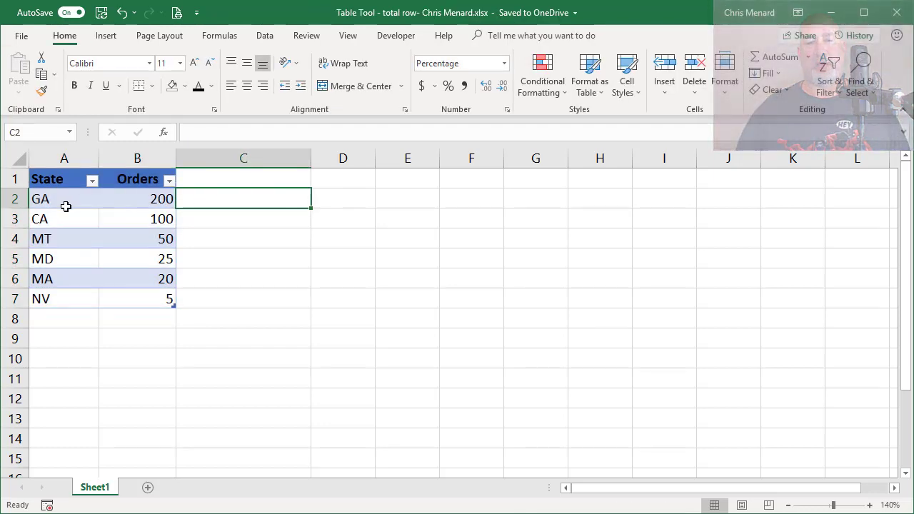
left_click(63, 198)
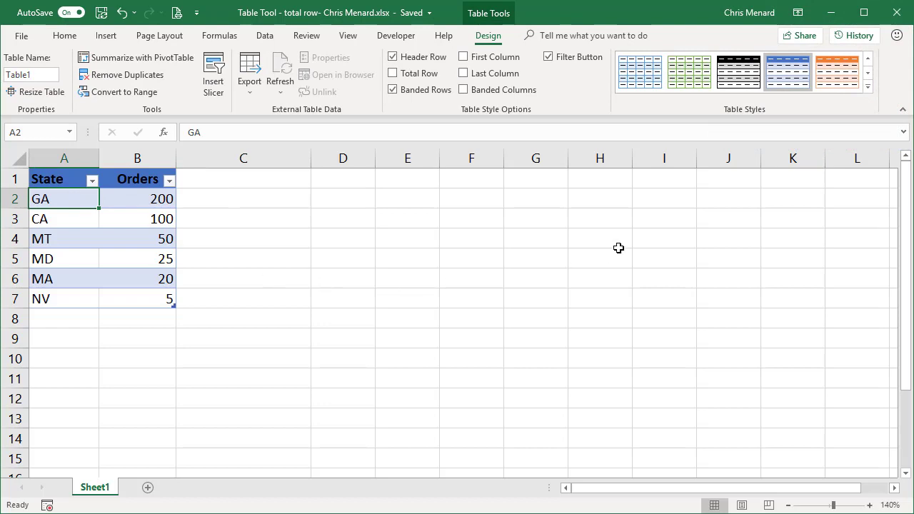
left_click(688, 71)
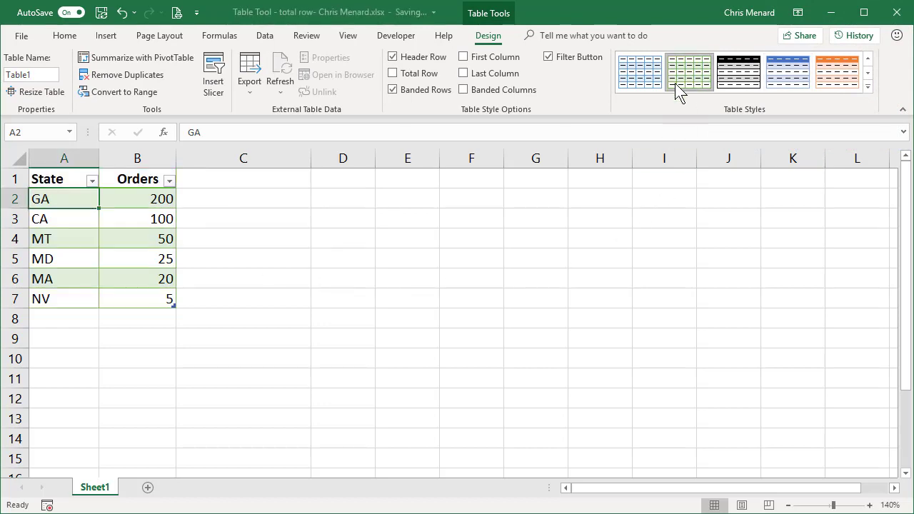
mouse_move(155, 243)
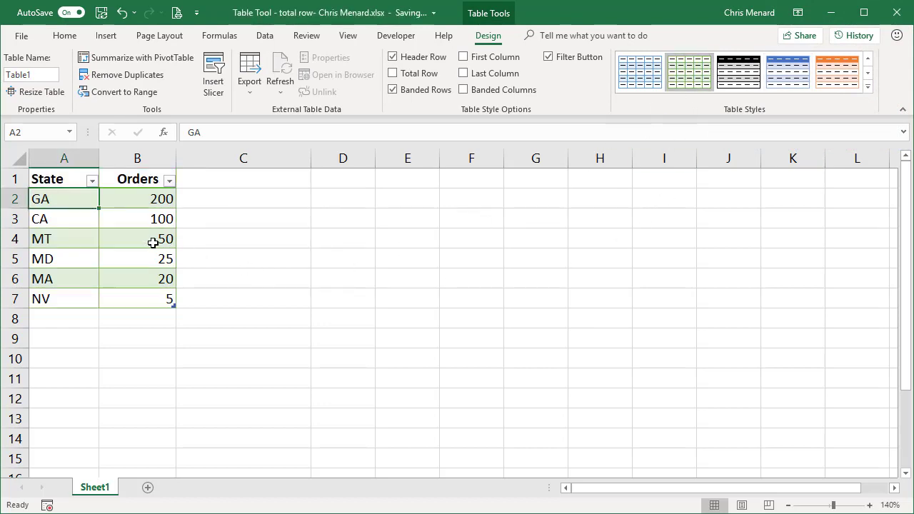
left_click(138, 239)
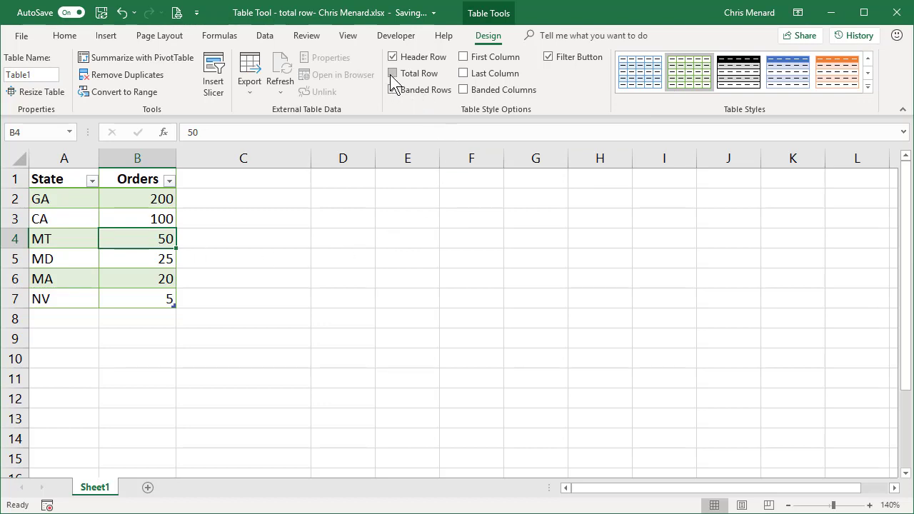
left_click(394, 75)
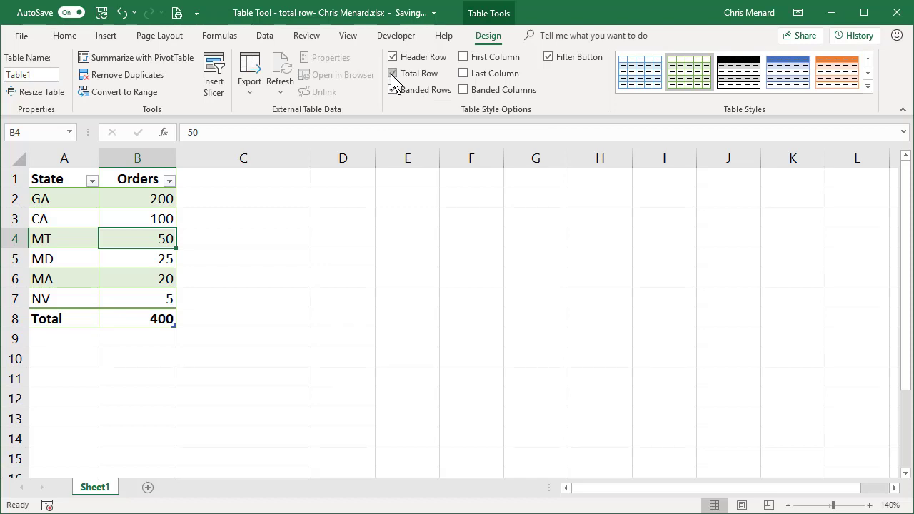
left_click(393, 73)
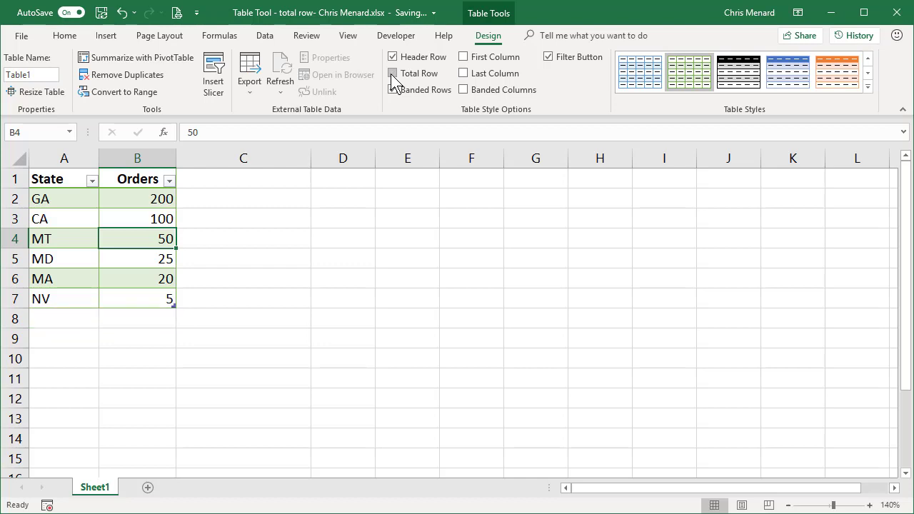
left_click(392, 73)
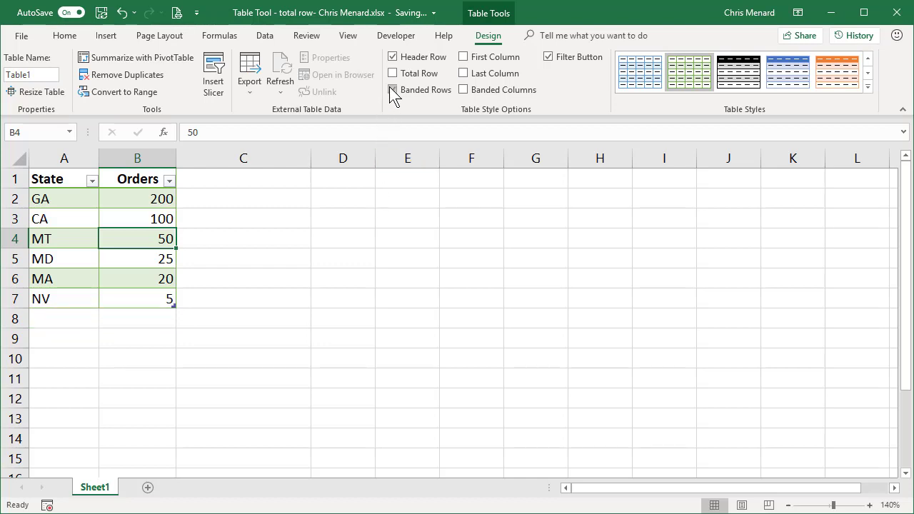
left_click(393, 89)
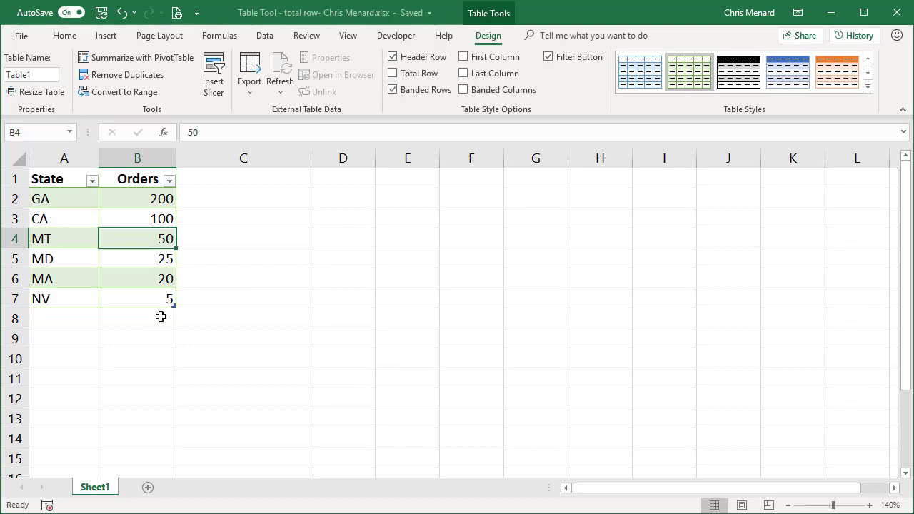
left_click(64, 34)
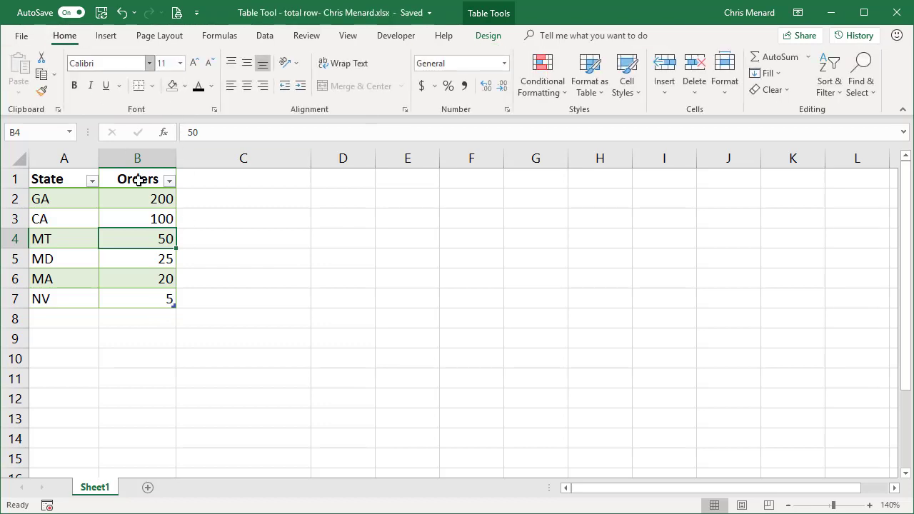
mouse_move(134, 291)
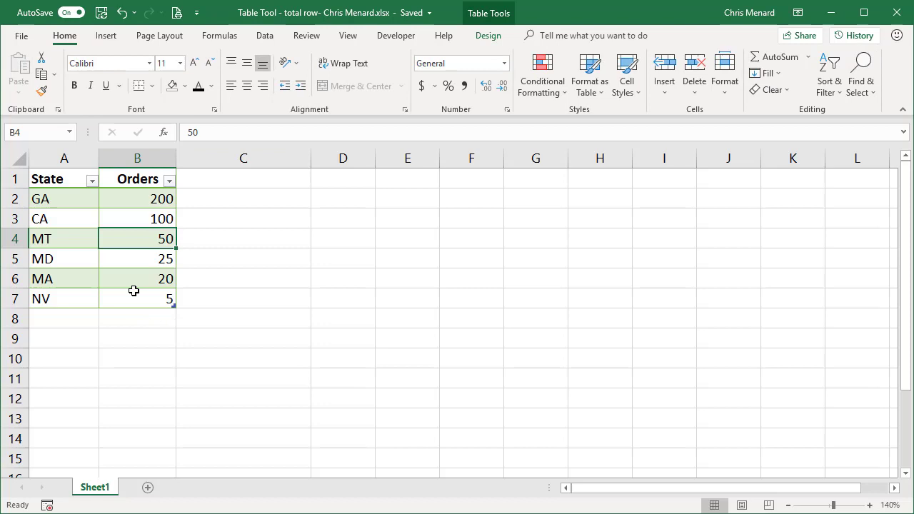
mouse_move(150, 311)
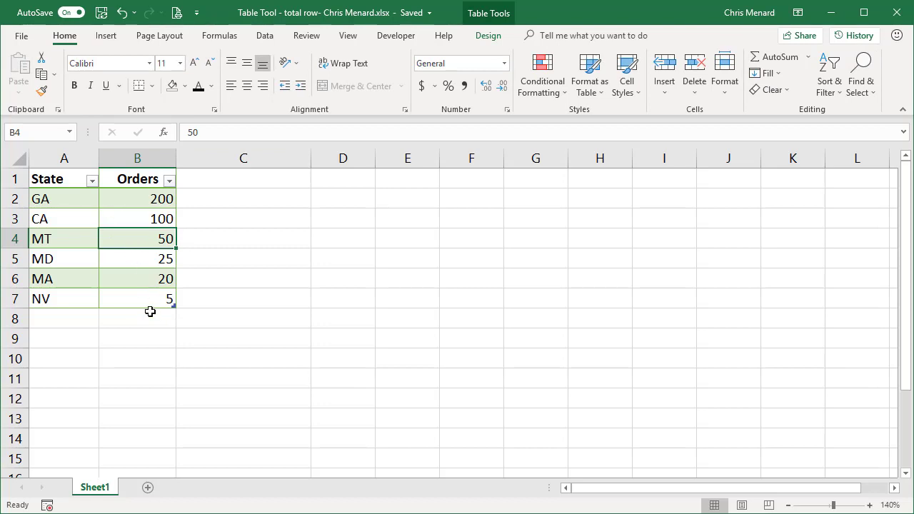
left_click(137, 319)
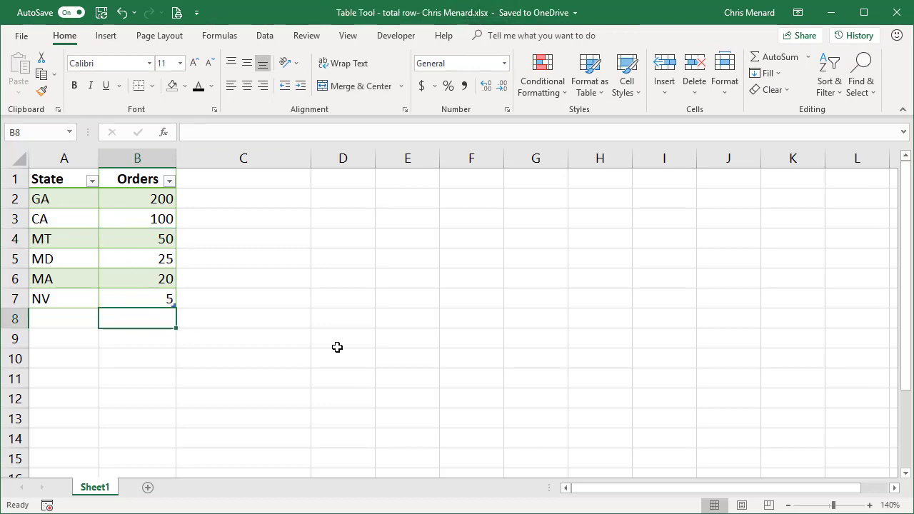
key("alt+=")
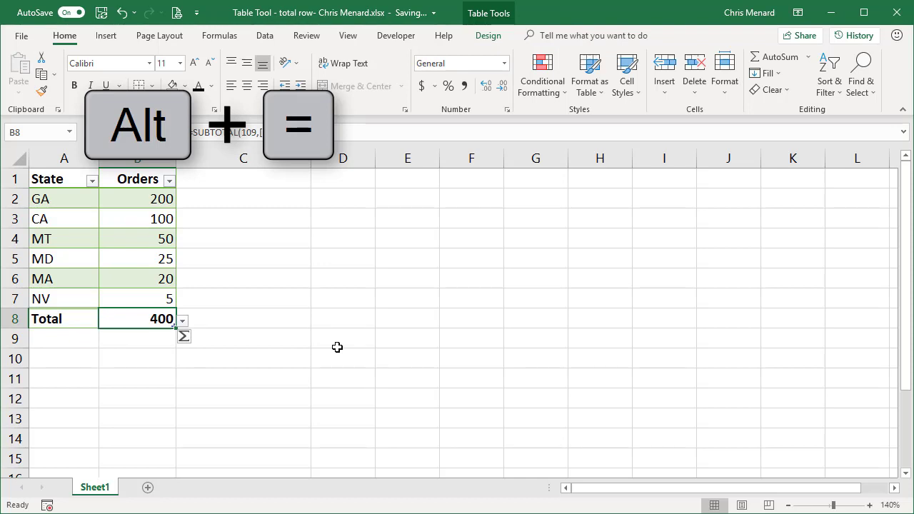
mouse_move(488, 40)
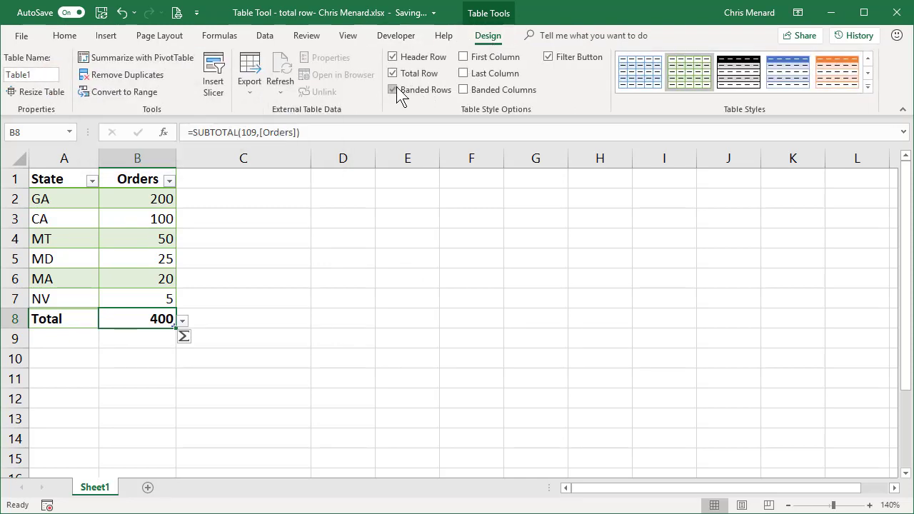
mouse_move(405, 85)
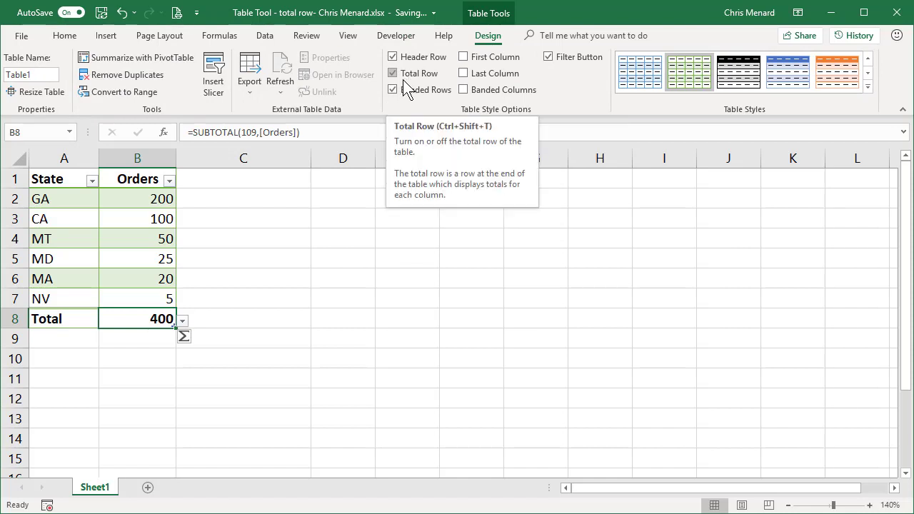
left_click(214, 299)
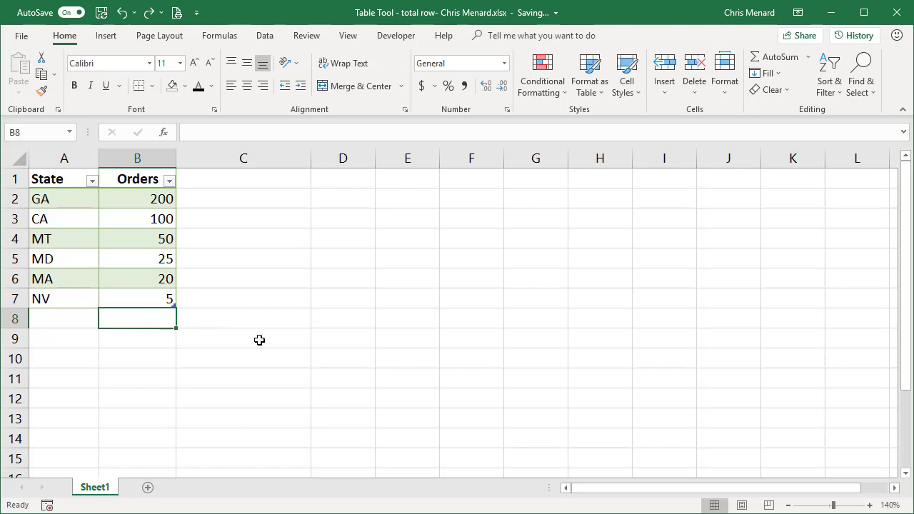
type("=AVERAGE([Orders")
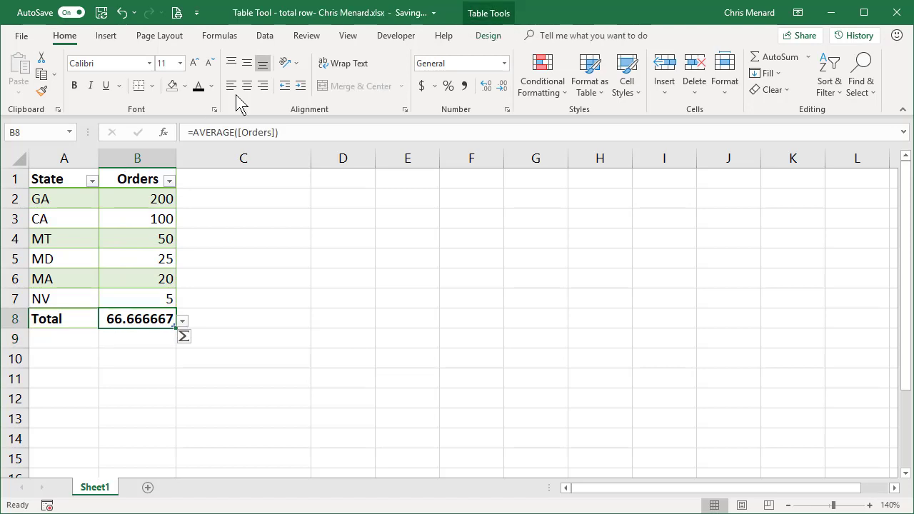
left_click(488, 34)
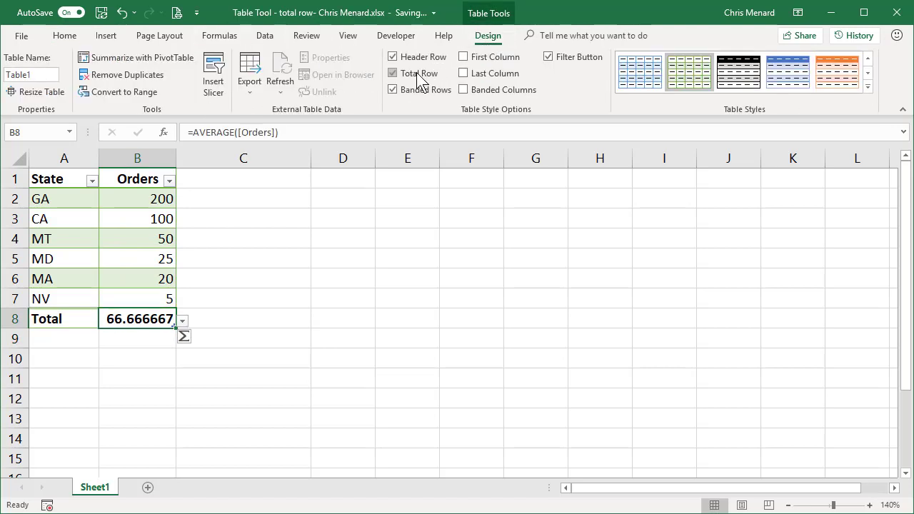
mouse_move(417, 73)
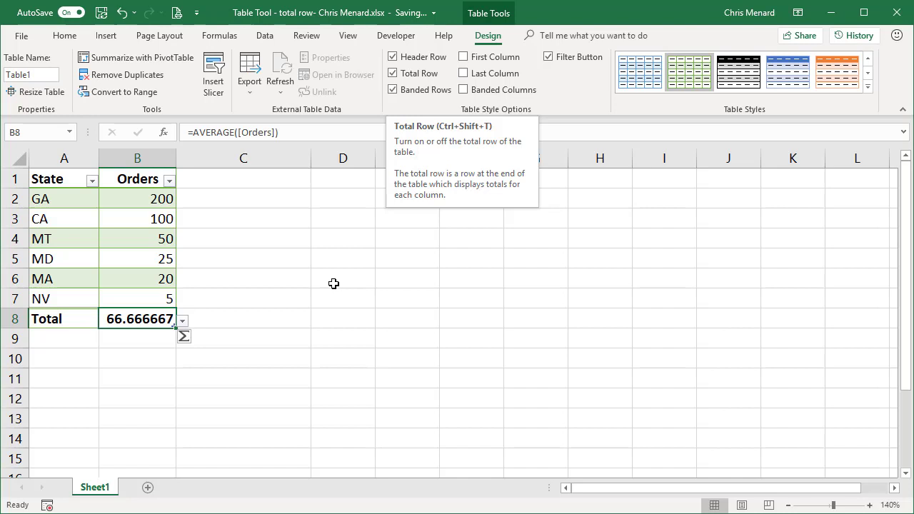
left_click(393, 73)
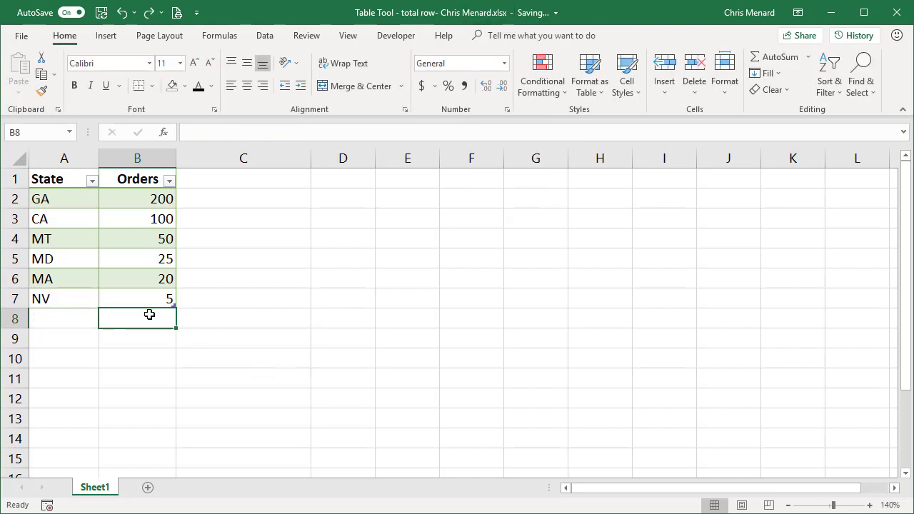
mouse_move(286, 228)
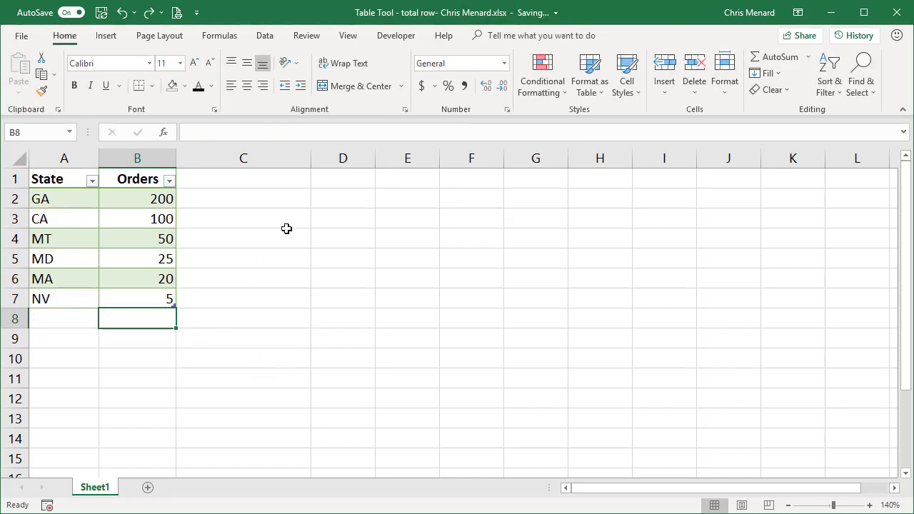
- Turn on the Total Row so the Orders column totals 400, then select C1
left_click(138, 259)
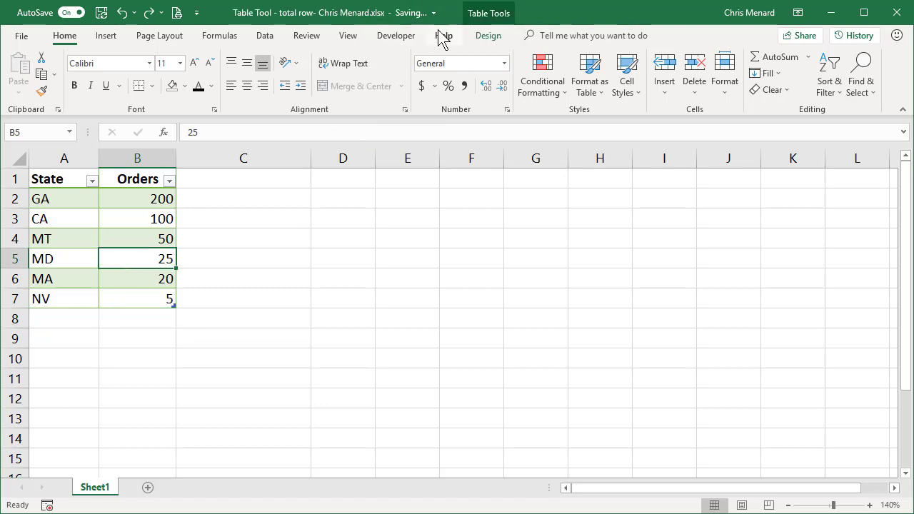
left_click(391, 73)
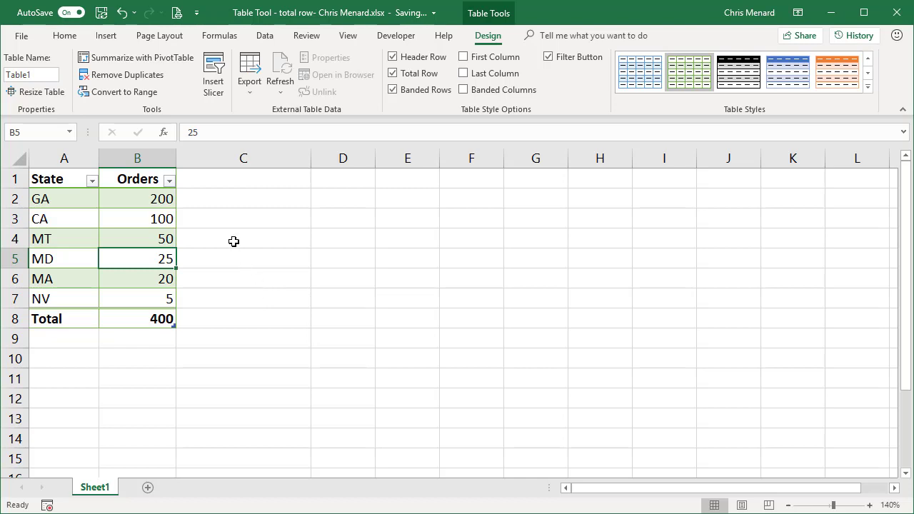
left_click(242, 179)
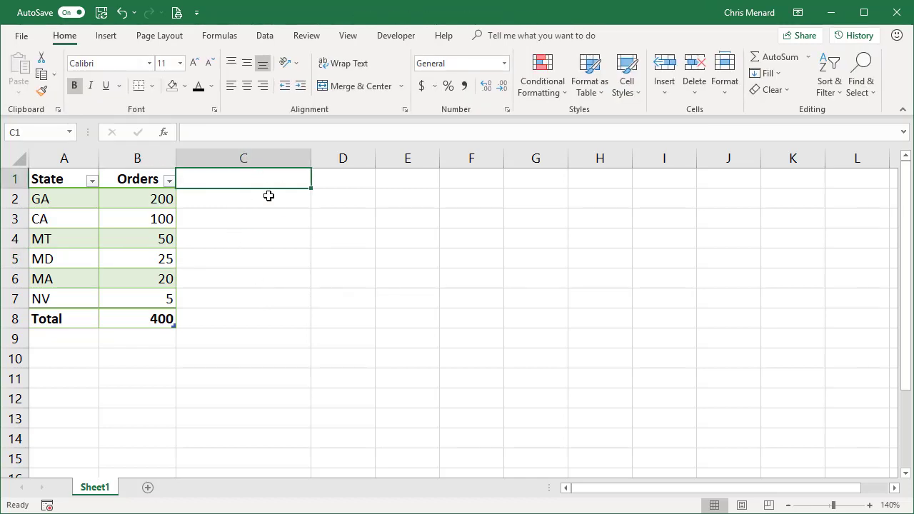
- Add a Percentage column dividing each row's Orders by the B8 total, giving 50%, 25%, 13%, 6%, 5%, 1%
type("Percentage")
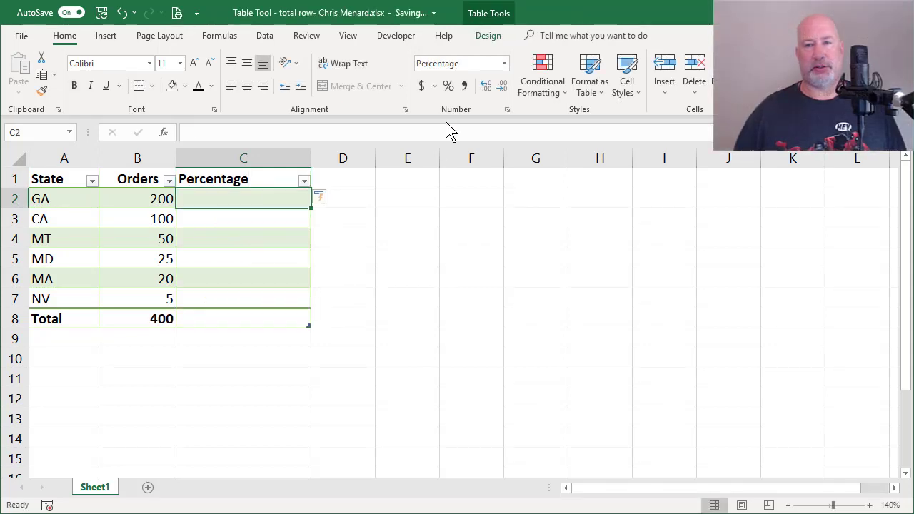
mouse_move(448, 86)
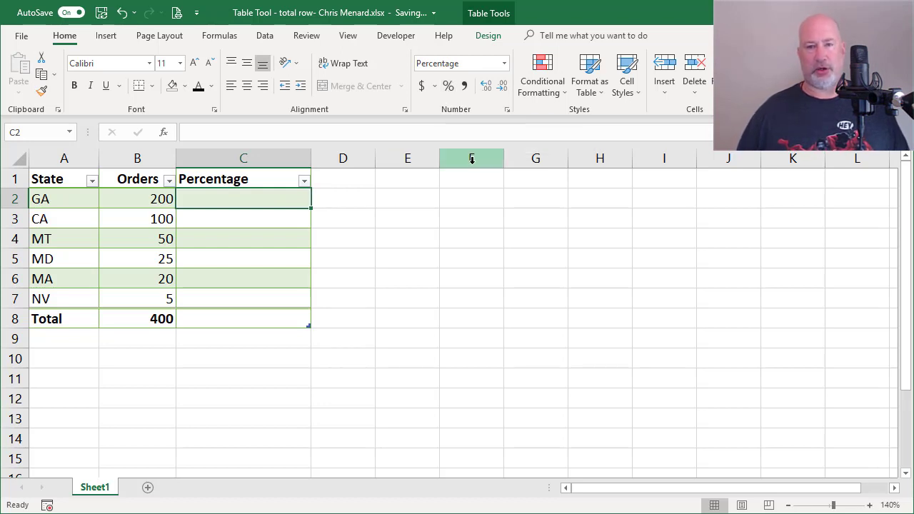
type("=")
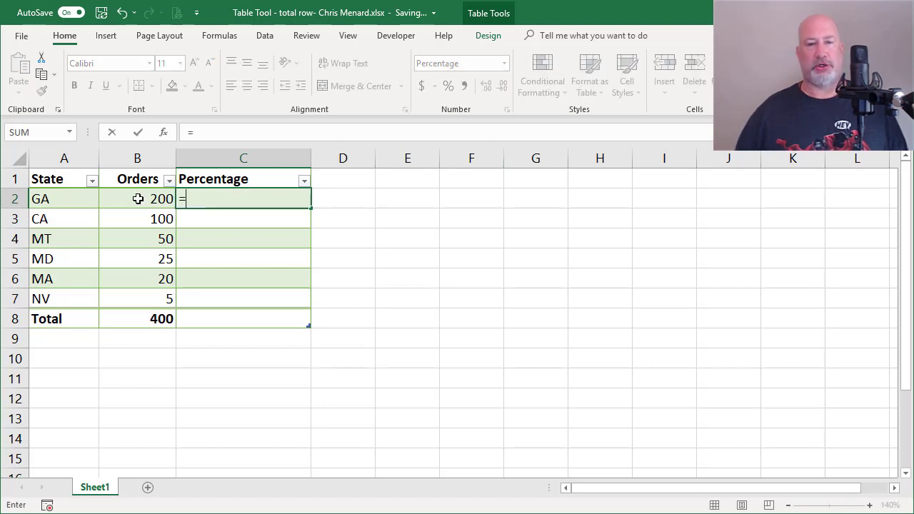
left_click(137, 199)
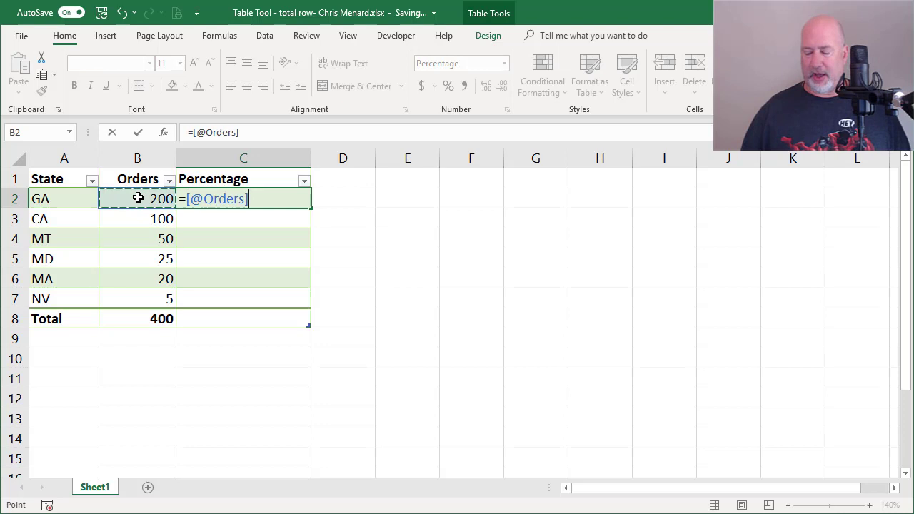
type("/")
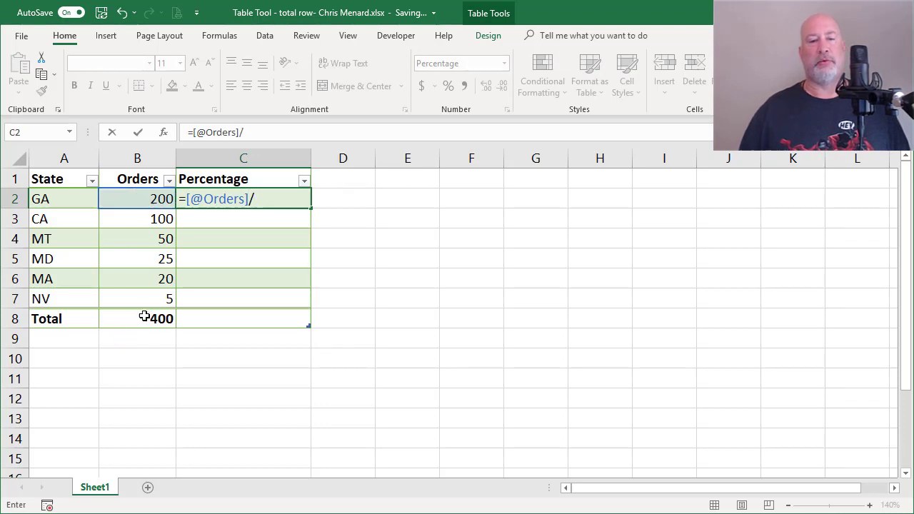
left_click(137, 318)
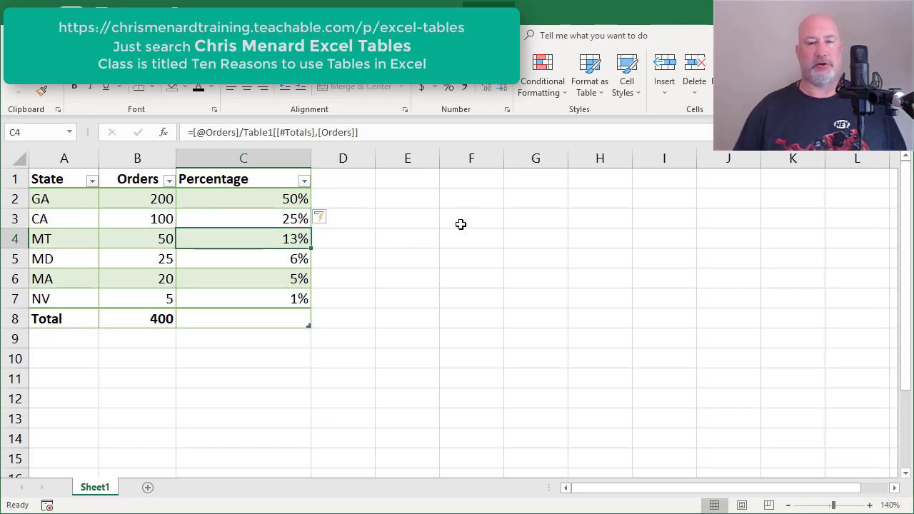
mouse_move(457, 230)
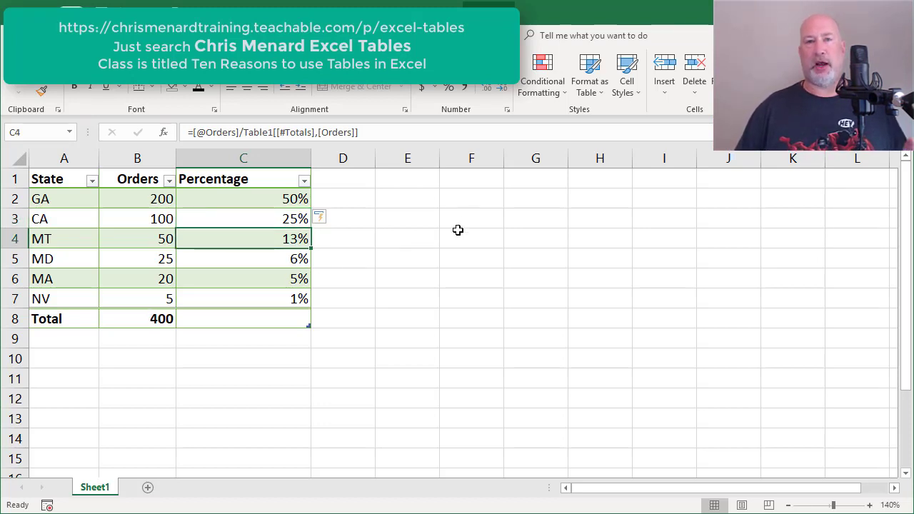
left_click(137, 318)
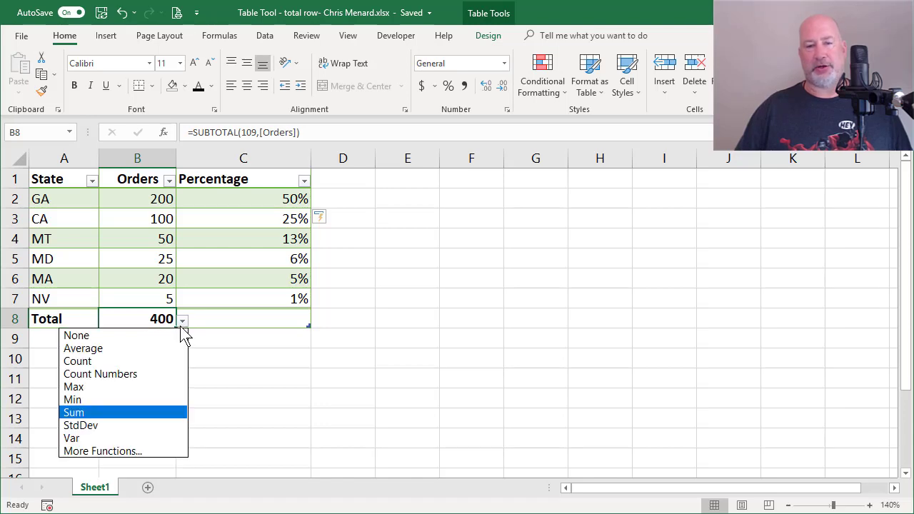
- Switch the Orders total from Average to Max (200) so percentages become 100%, 50%, 25%..
left_click(83, 348)
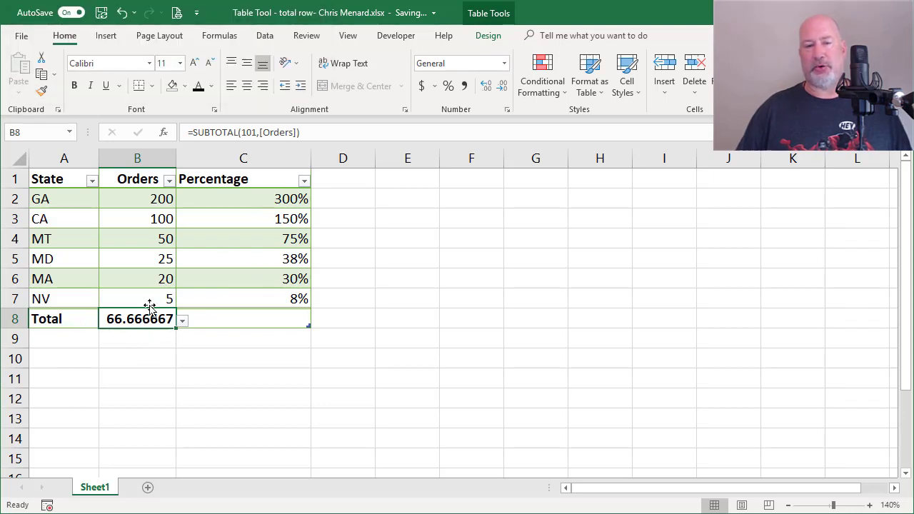
mouse_move(256, 245)
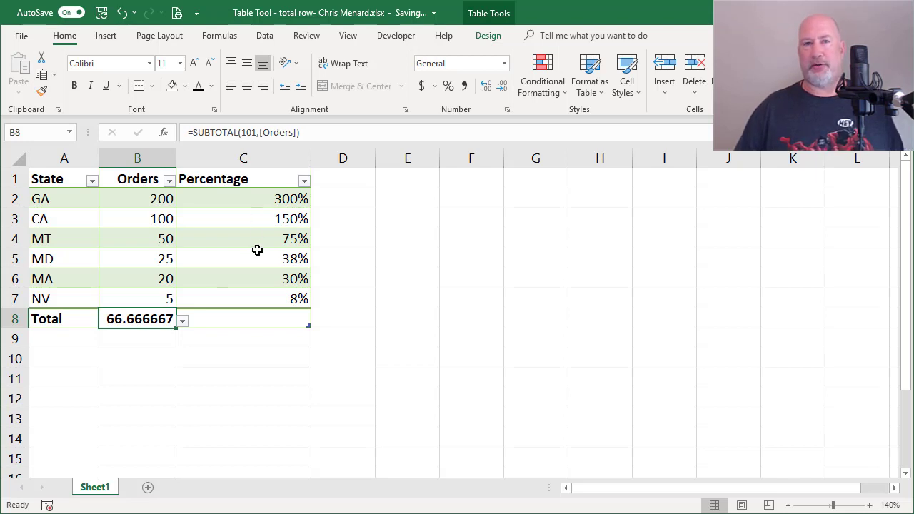
mouse_move(182, 317)
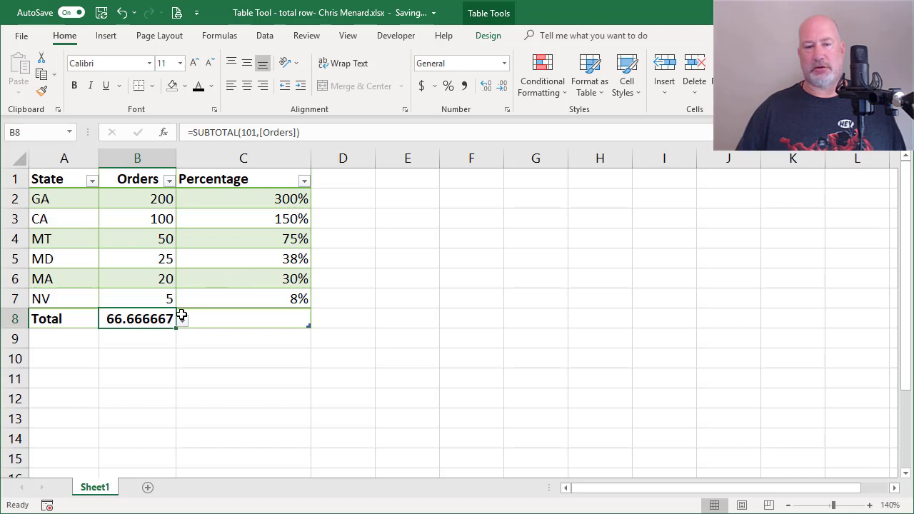
left_click(183, 320)
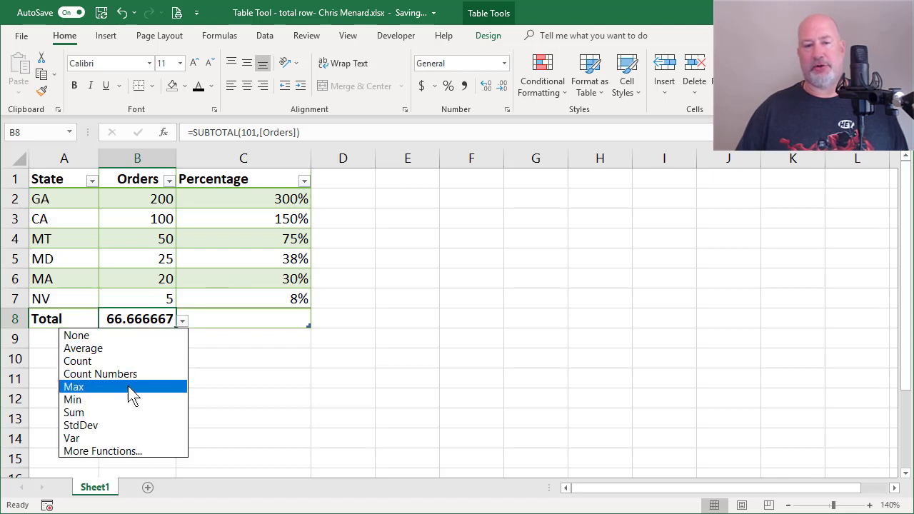
left_click(74, 386)
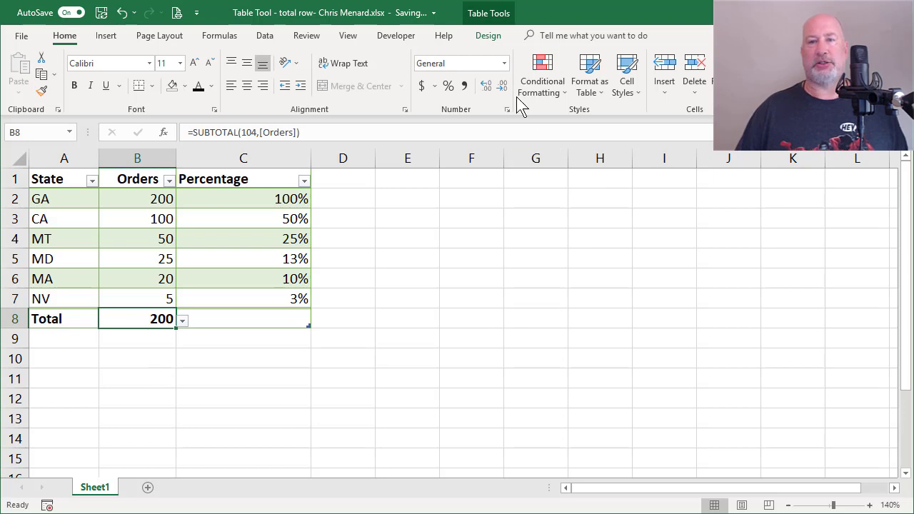
left_click(488, 34)
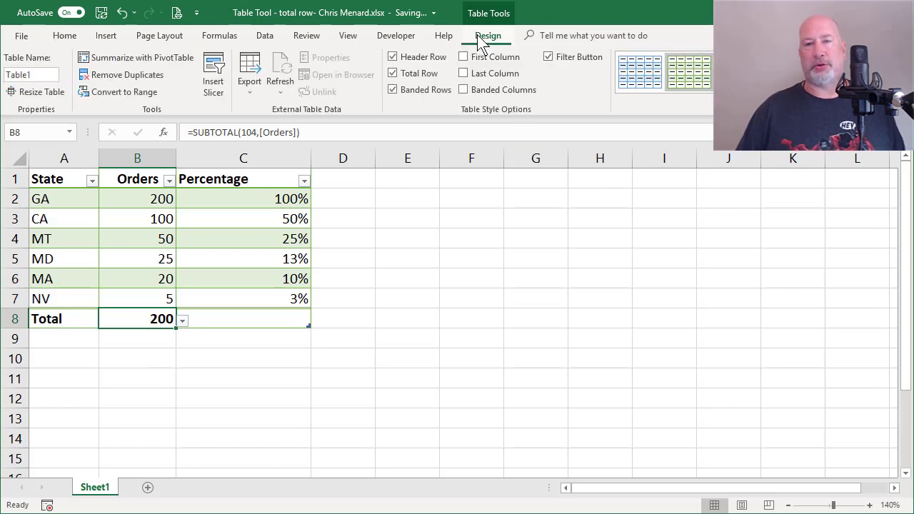
mouse_move(392, 75)
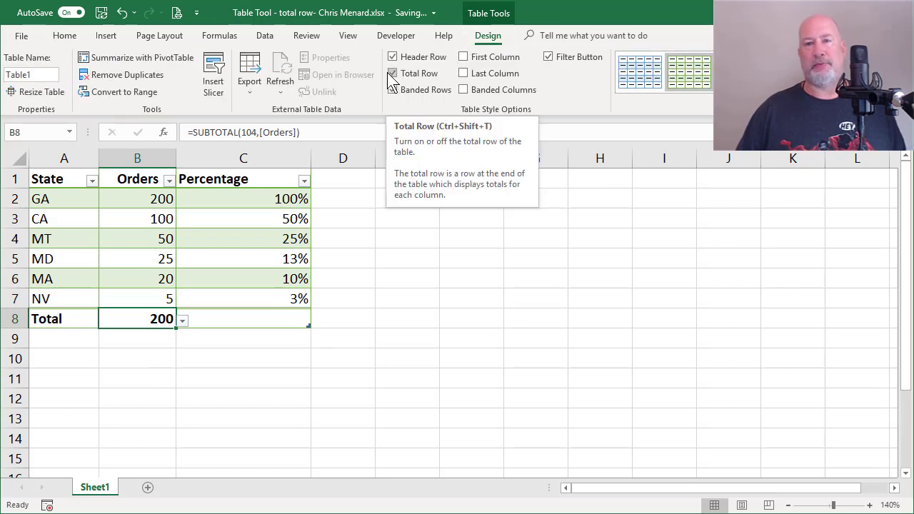
- Turn off the total row and select the resulting #REF! errors in C2:C7 for clearing
left_click(391, 73)
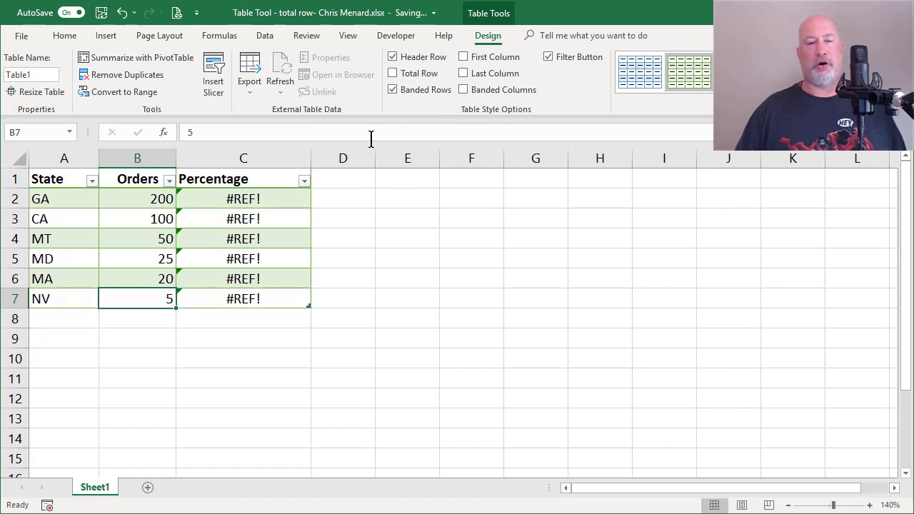
mouse_move(375, 206)
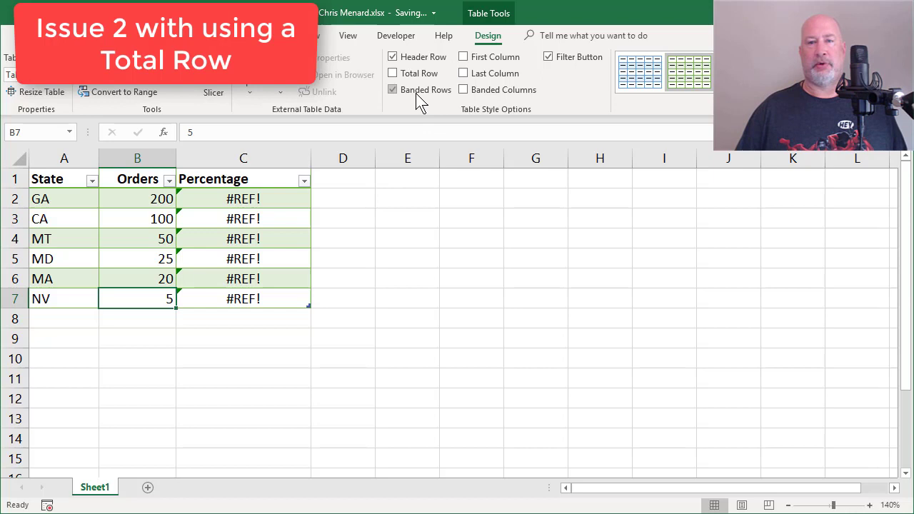
left_click(393, 72)
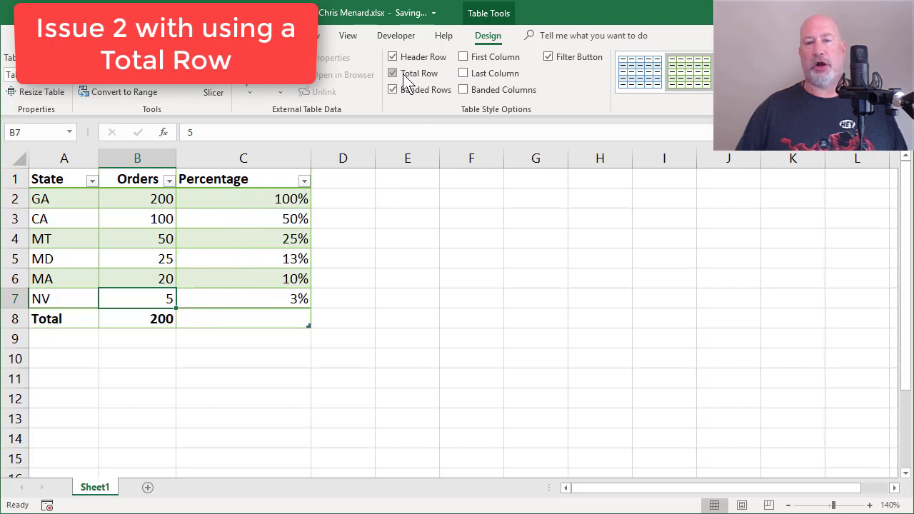
left_click(393, 73)
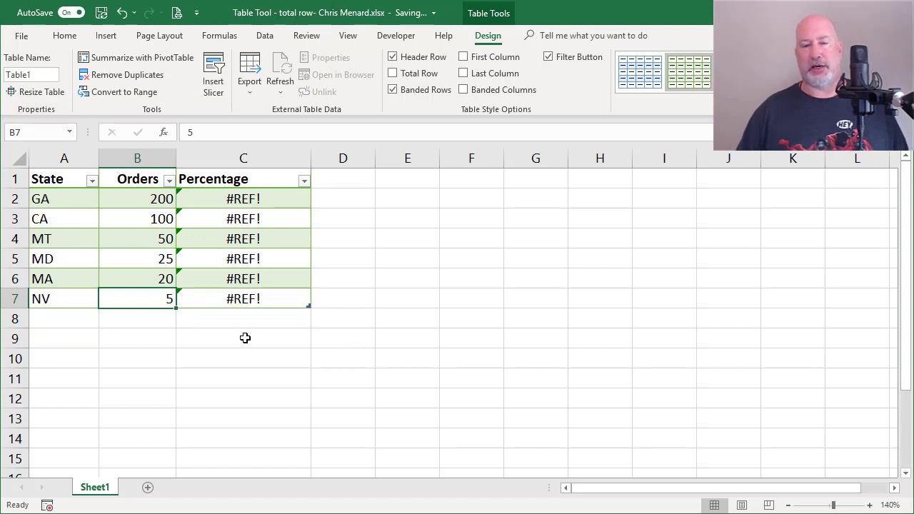
left_click_drag(242, 198, 243, 298)
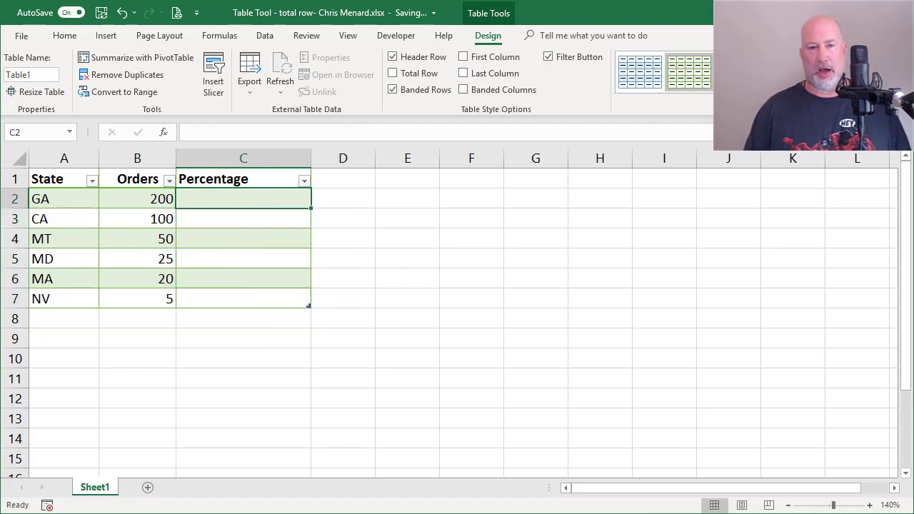
left_click(137, 198)
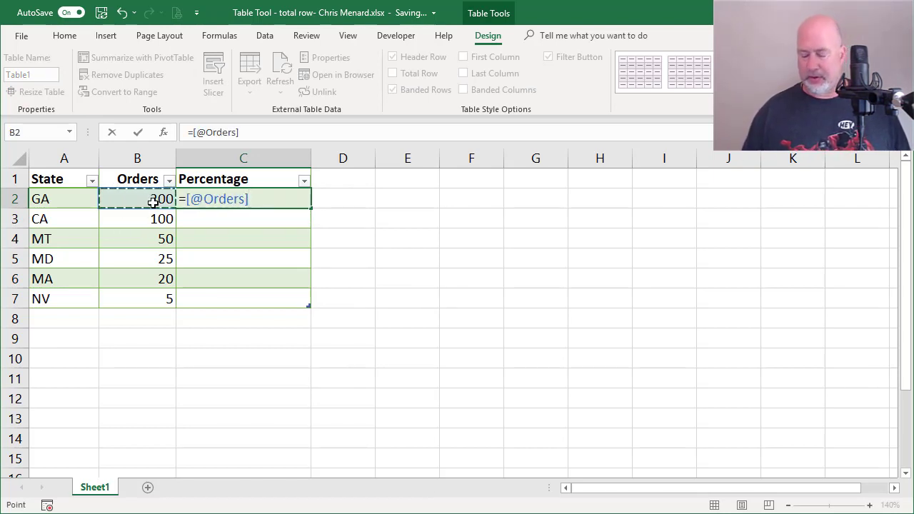
type("/")
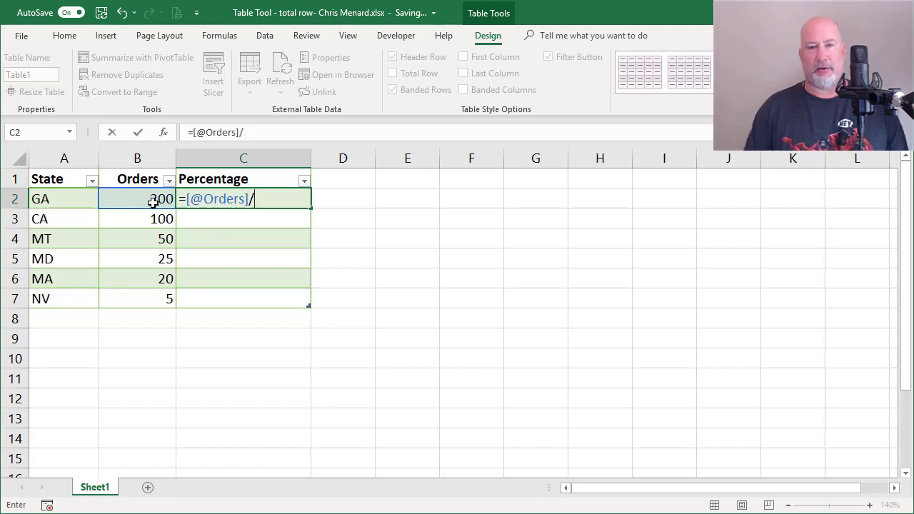
type("s")
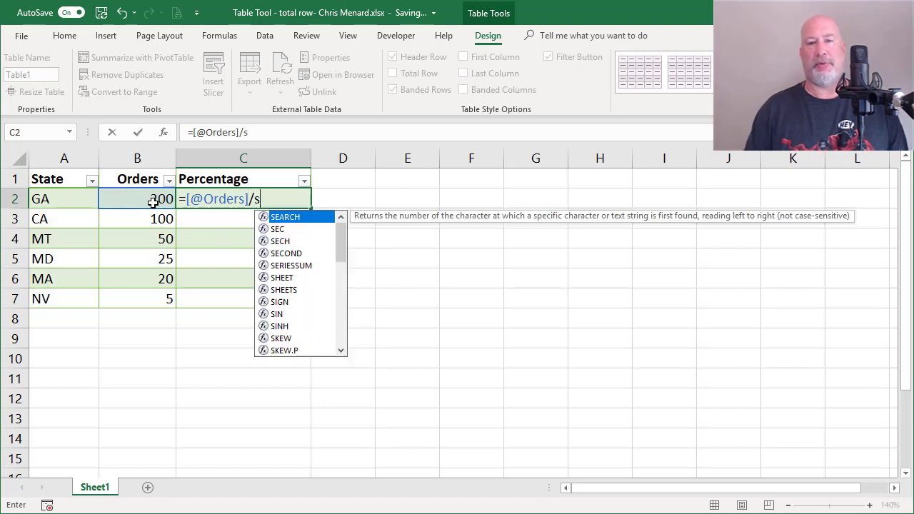
type("UM(")
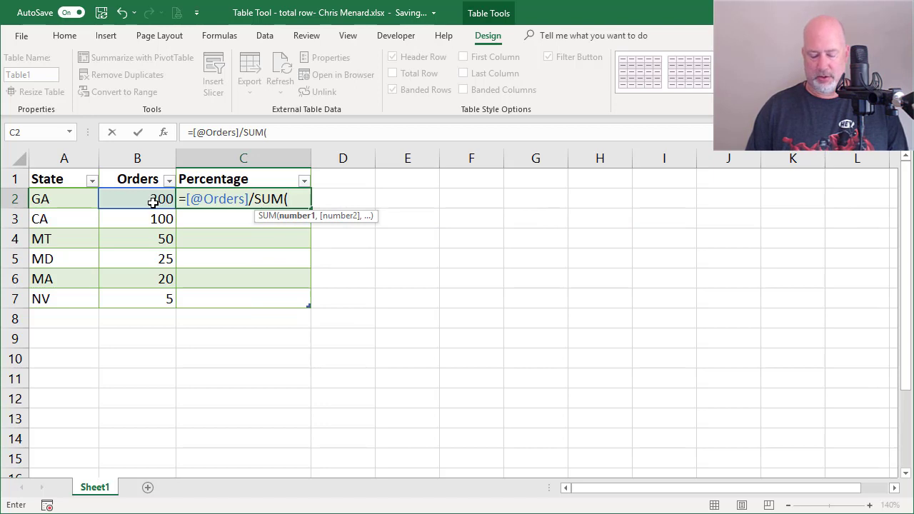
type("[")
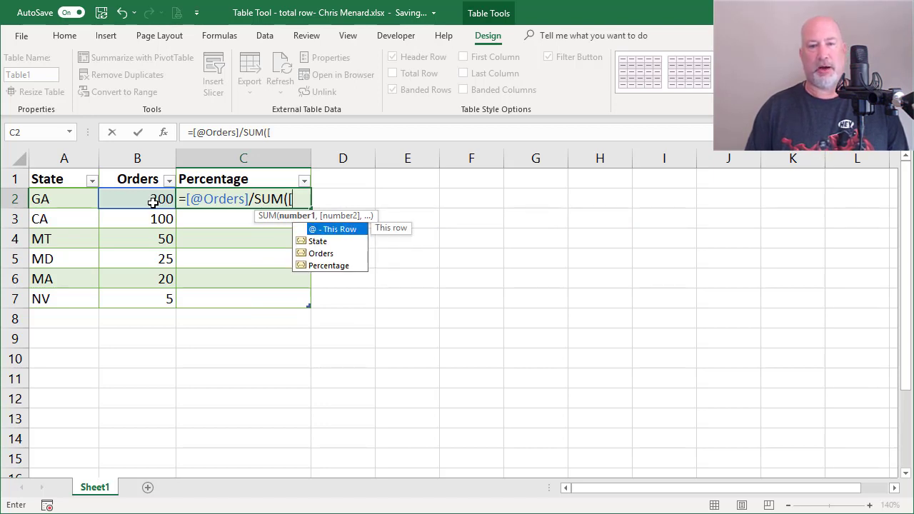
mouse_move(275, 248)
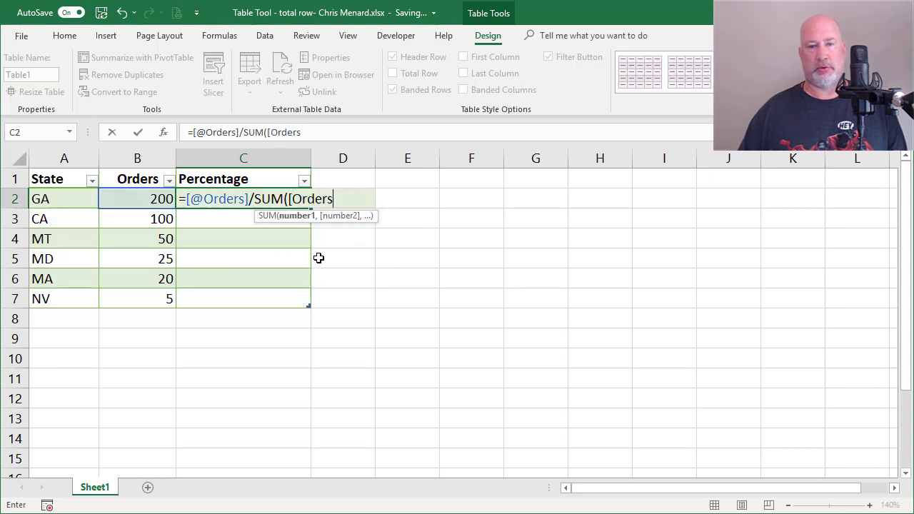
type("]")
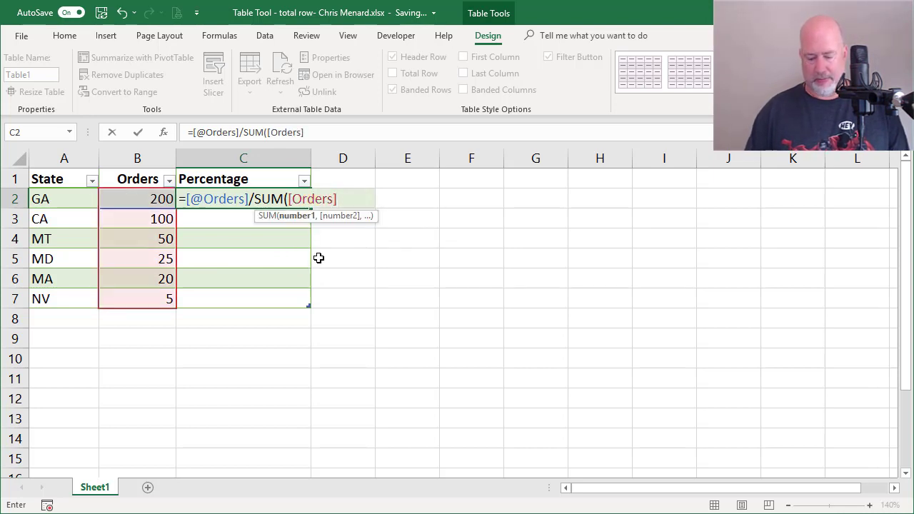
type(")")
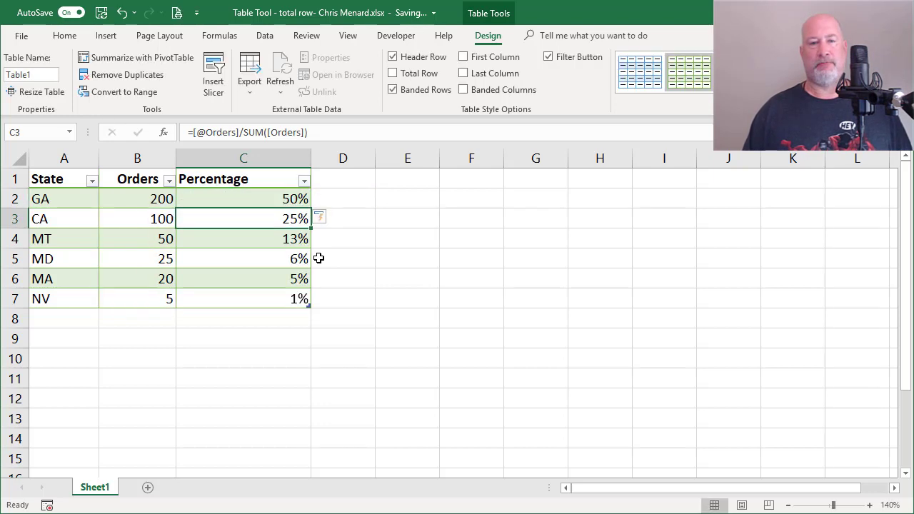
- Inspect CA's and GA's Orders values and the formula behind GA's percentage
left_click(159, 219)
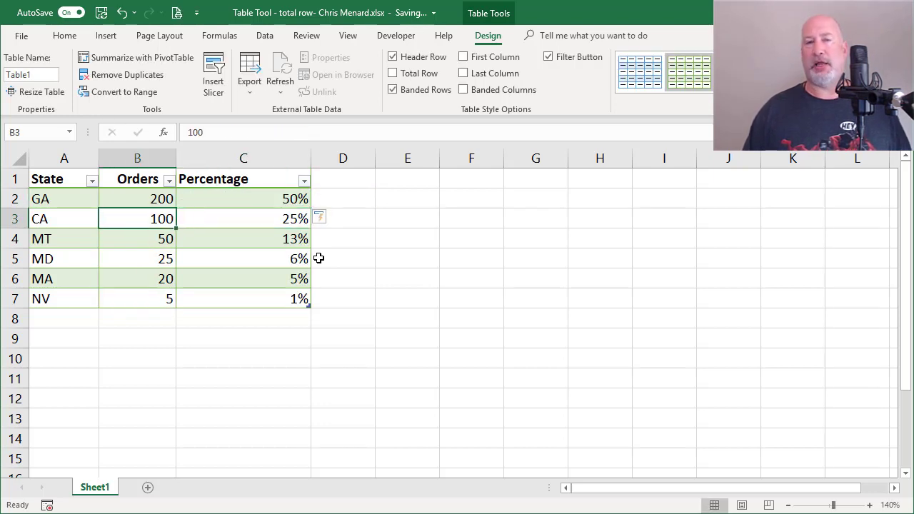
left_click(137, 199)
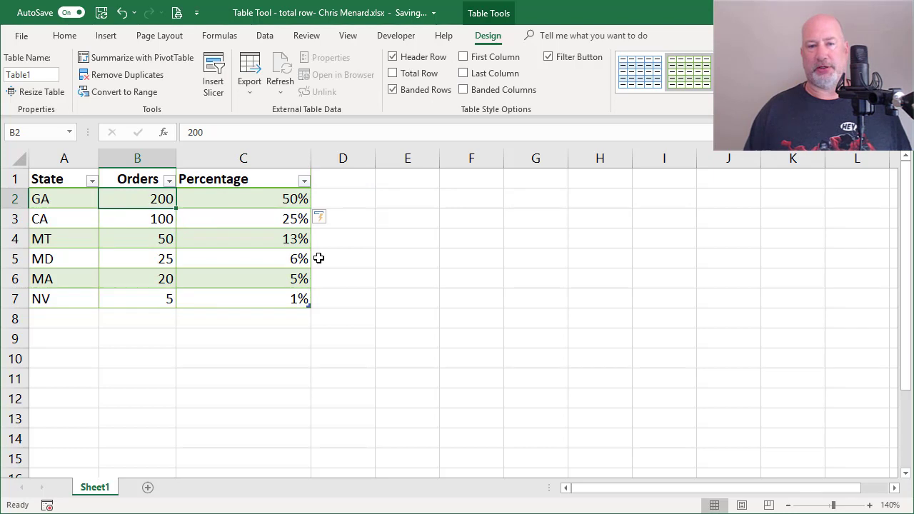
left_click(243, 199)
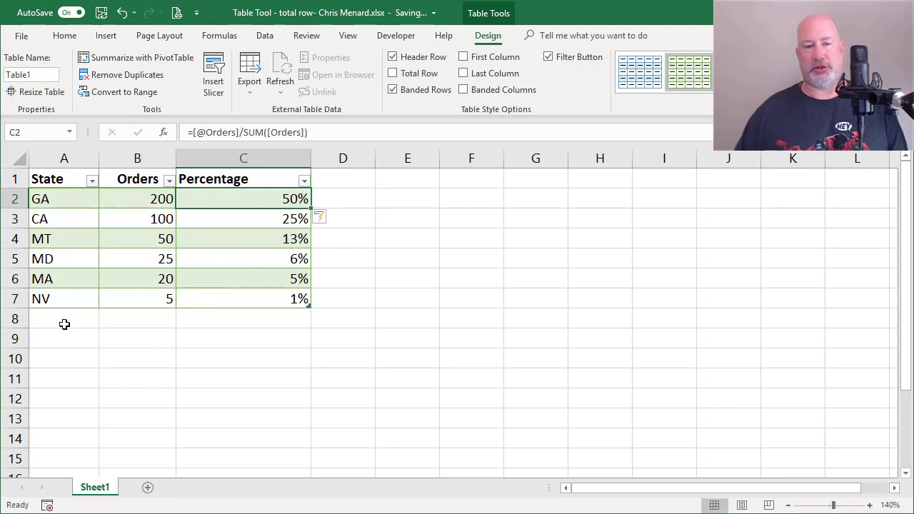
- Add VT with 125 orders and MI with 75 orders so percentages recalculate to 33%, 17%, 21%, 13%
left_click(63, 318)
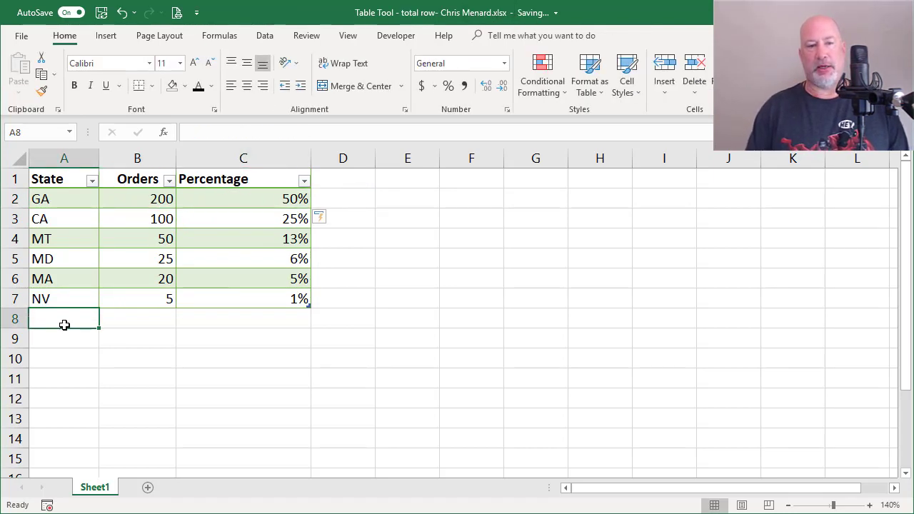
type("VT")
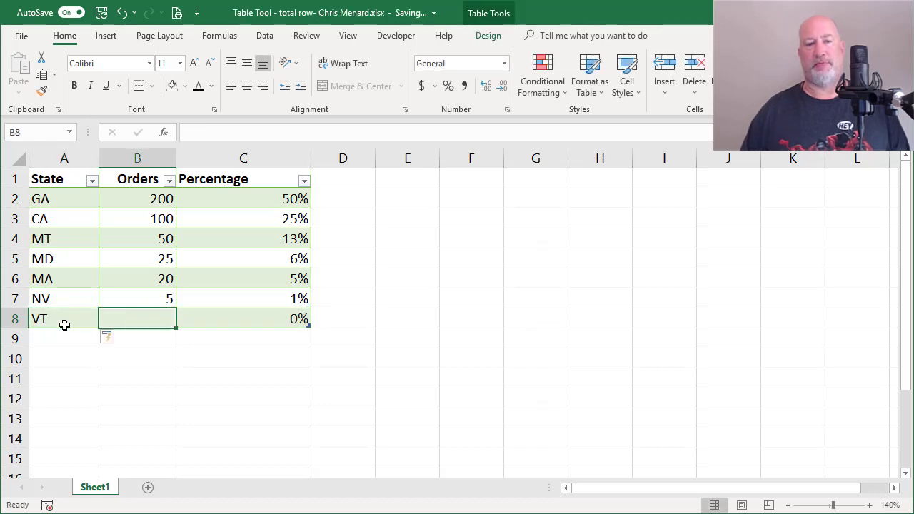
type("125")
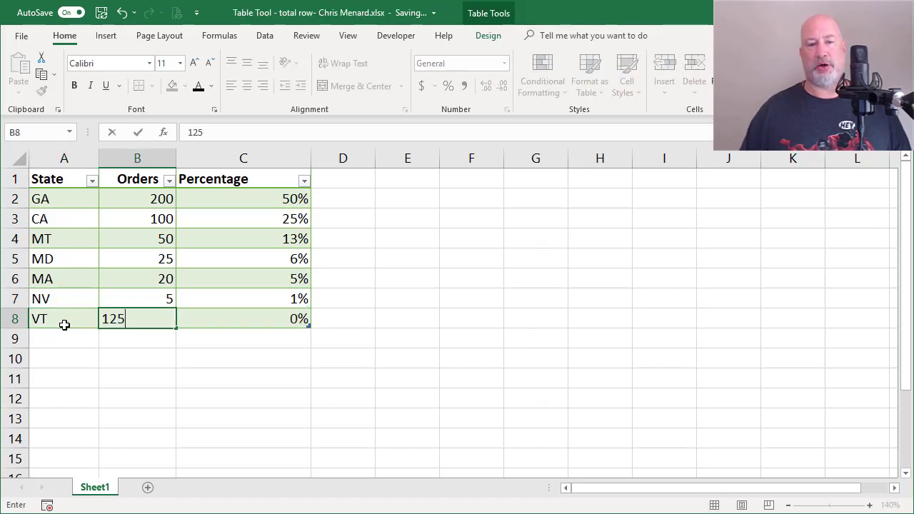
key("Return")
type("MI")
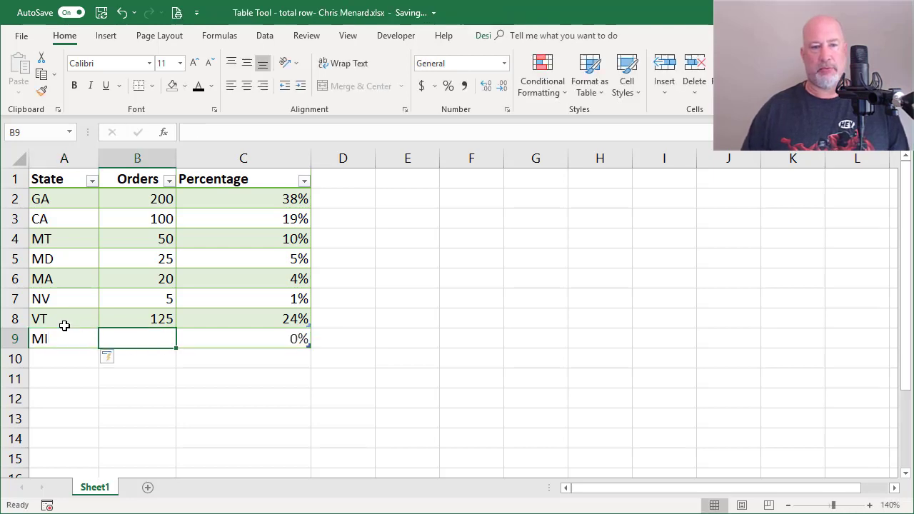
type("75")
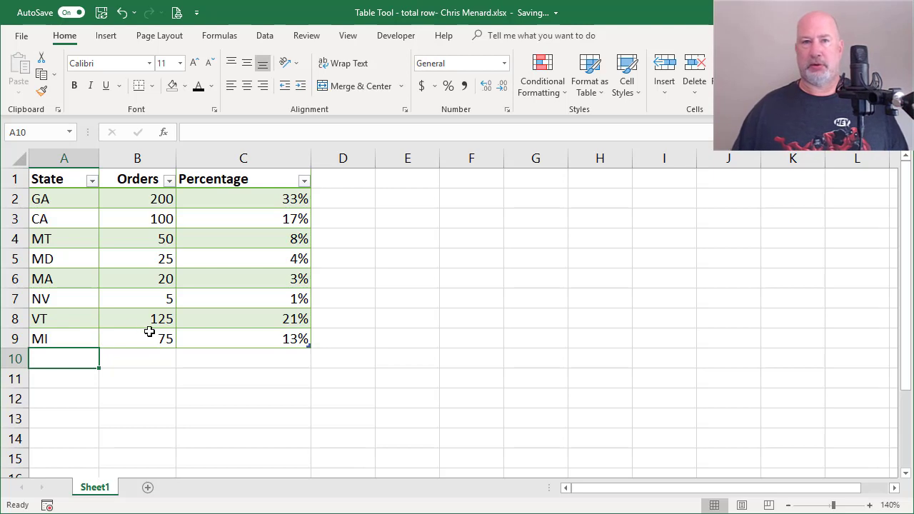
mouse_move(188, 325)
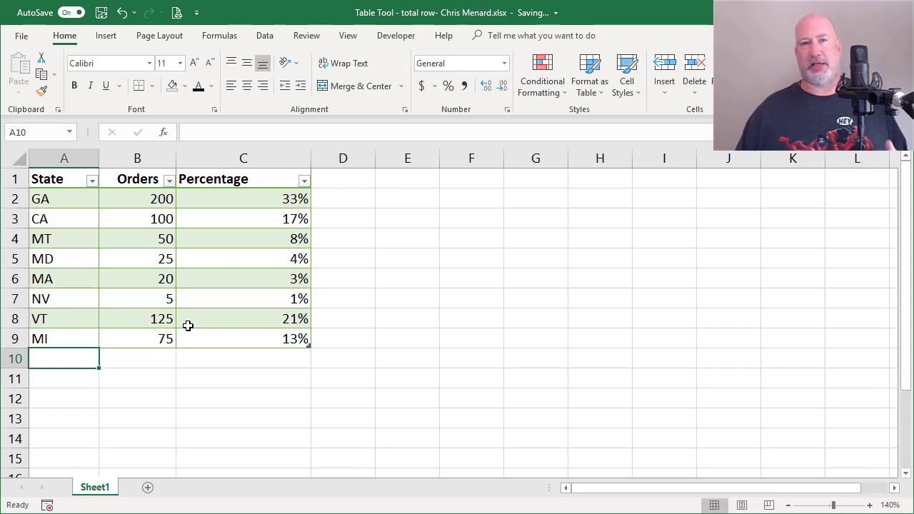
mouse_move(180, 327)
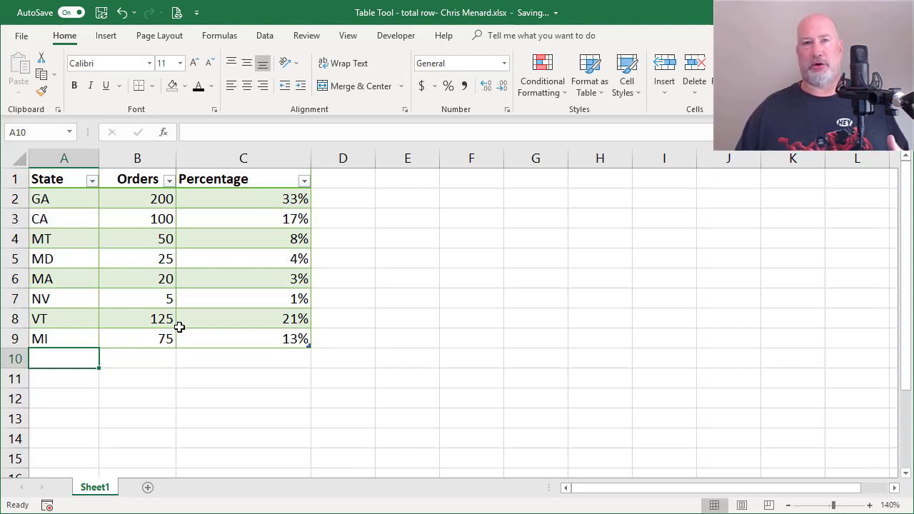
left_click(243, 199)
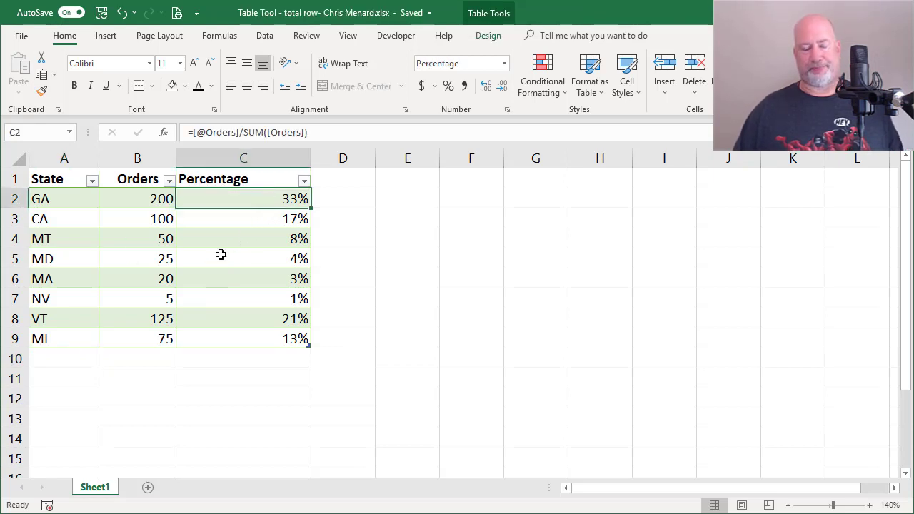
mouse_move(243, 262)
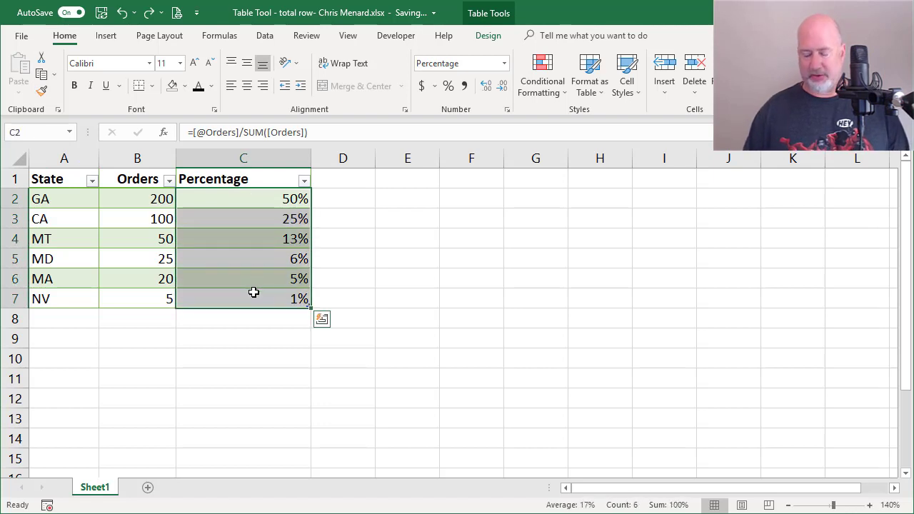
key("Delete")
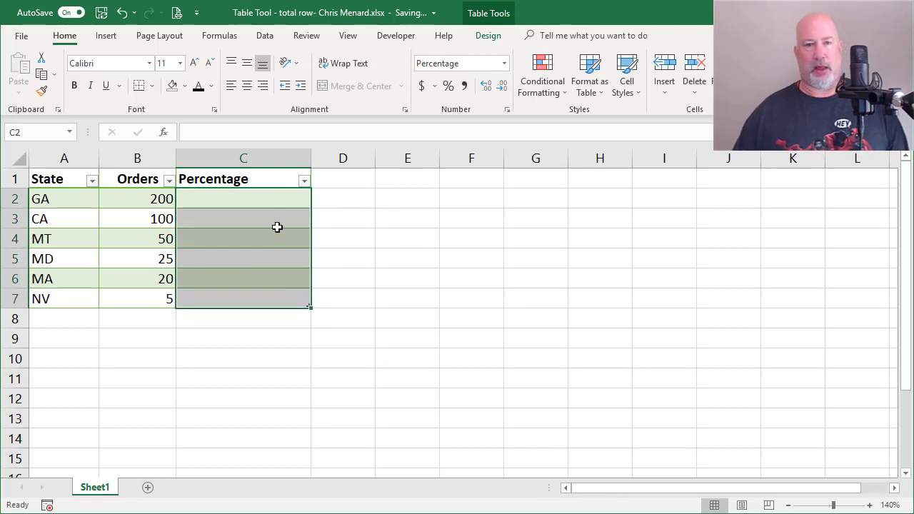
type("=[@Orders]/")
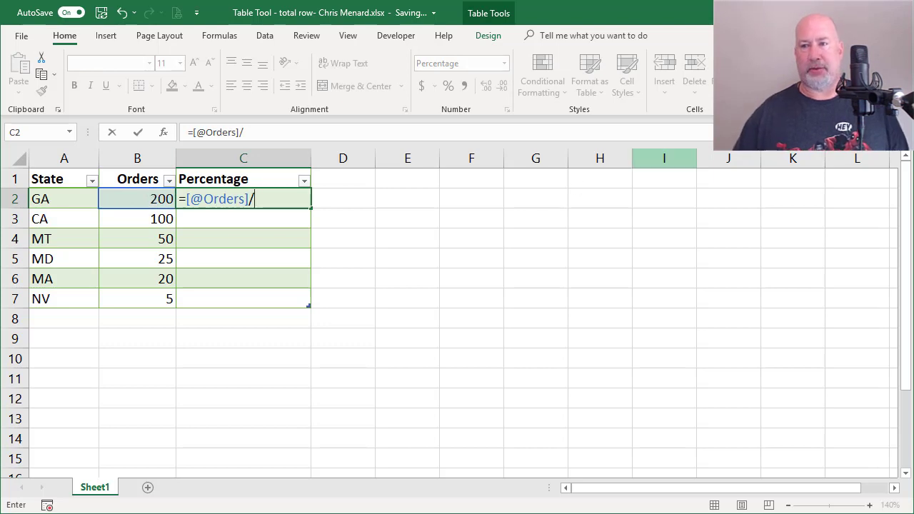
- Dismiss the incomplete-formula warning and continue the C2 formula with SUM(
key("Return")
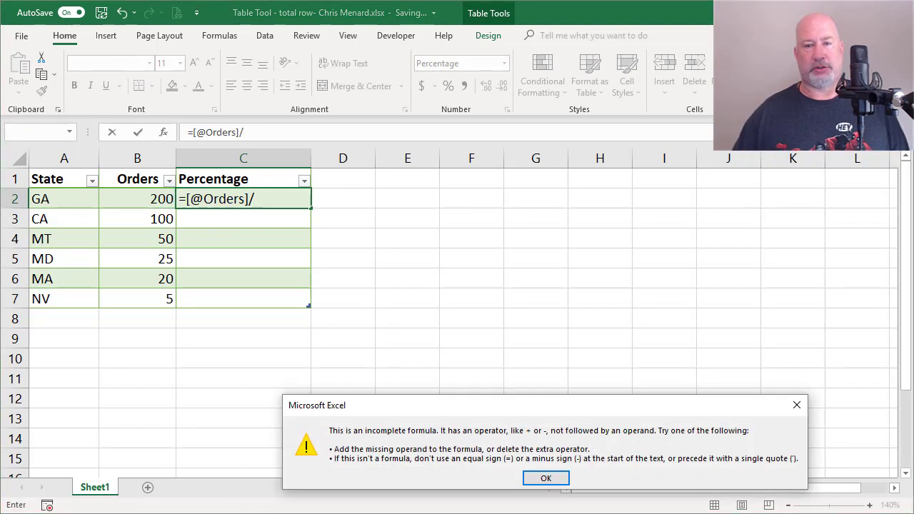
left_click(545, 477)
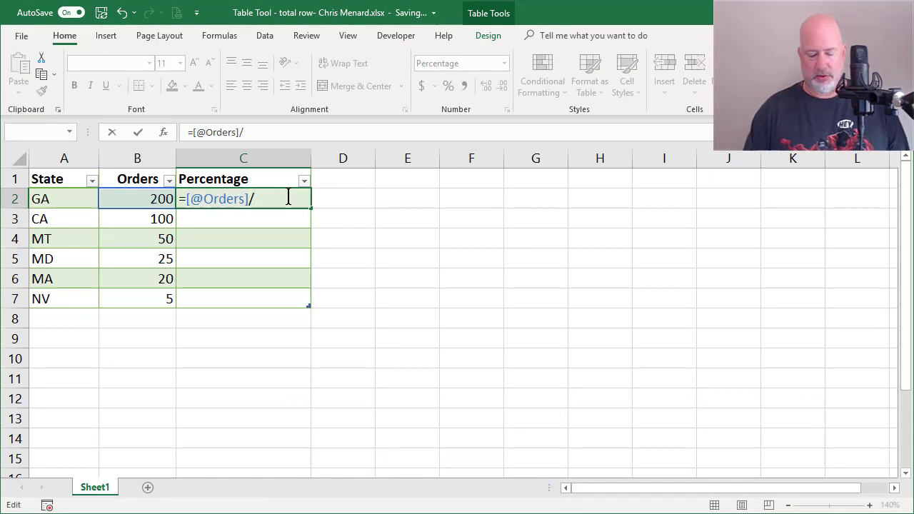
type("SUM(")
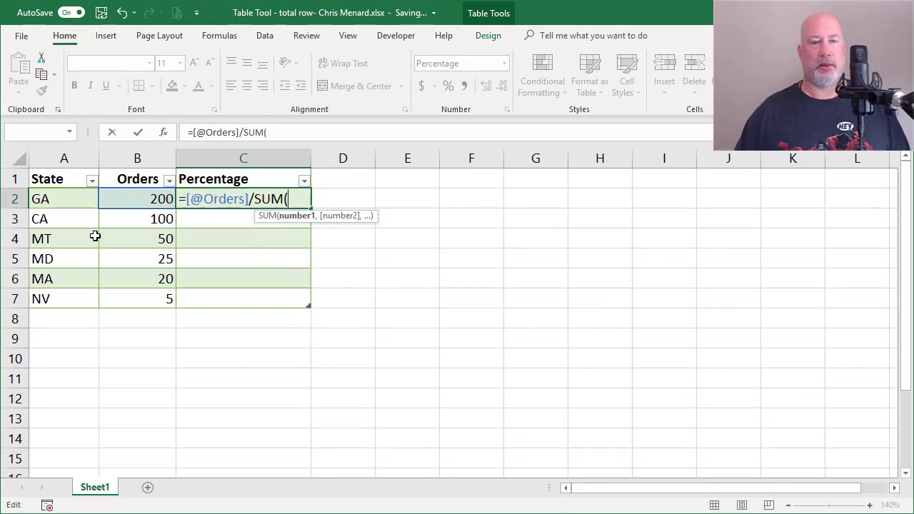
mouse_move(146, 214)
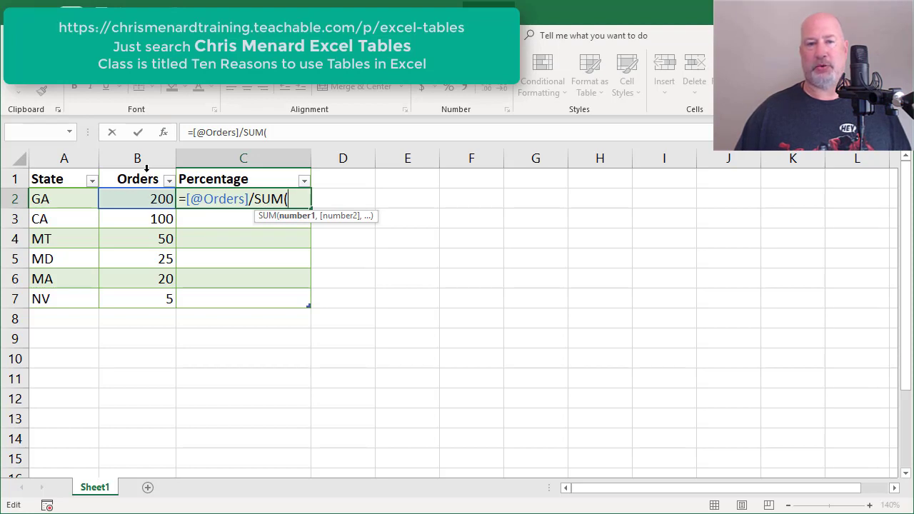
left_click(137, 199)
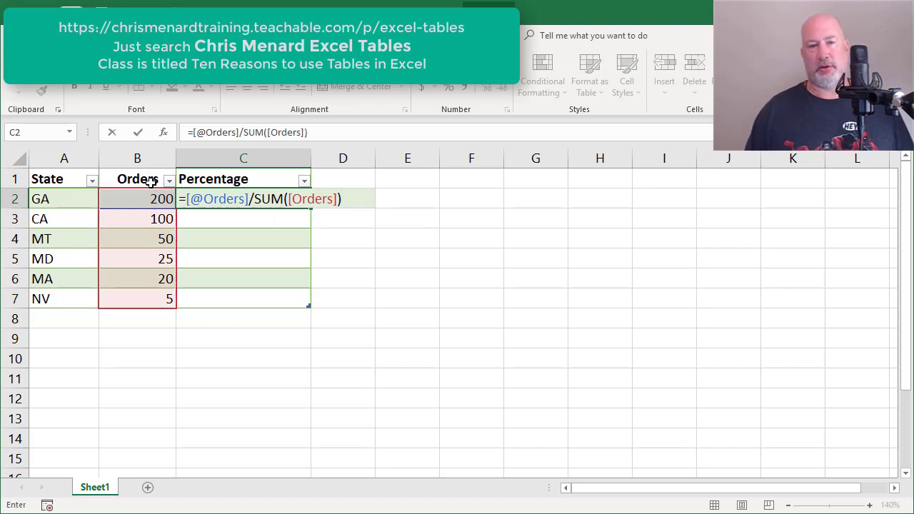
key("Return")
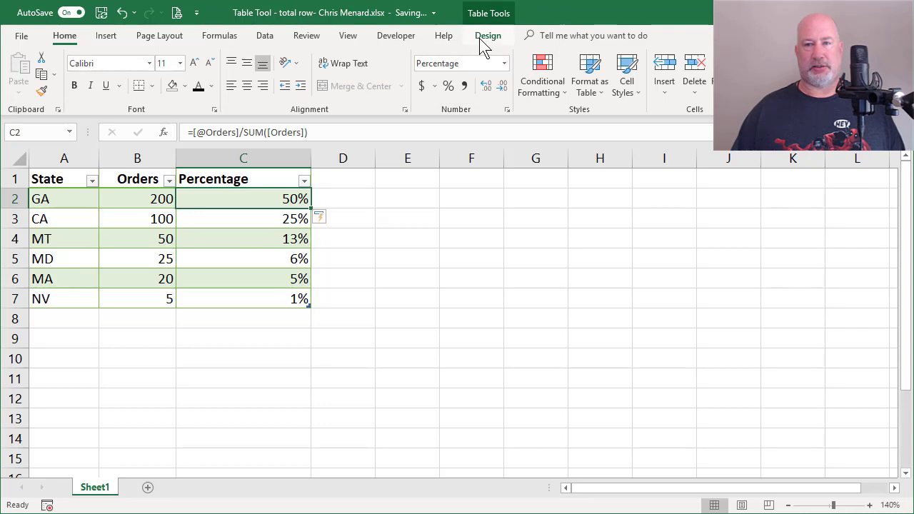
left_click(488, 34)
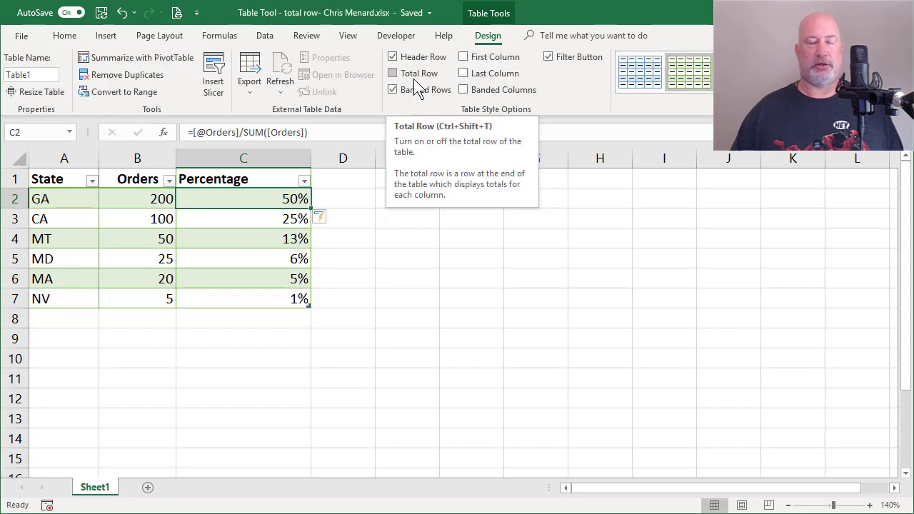